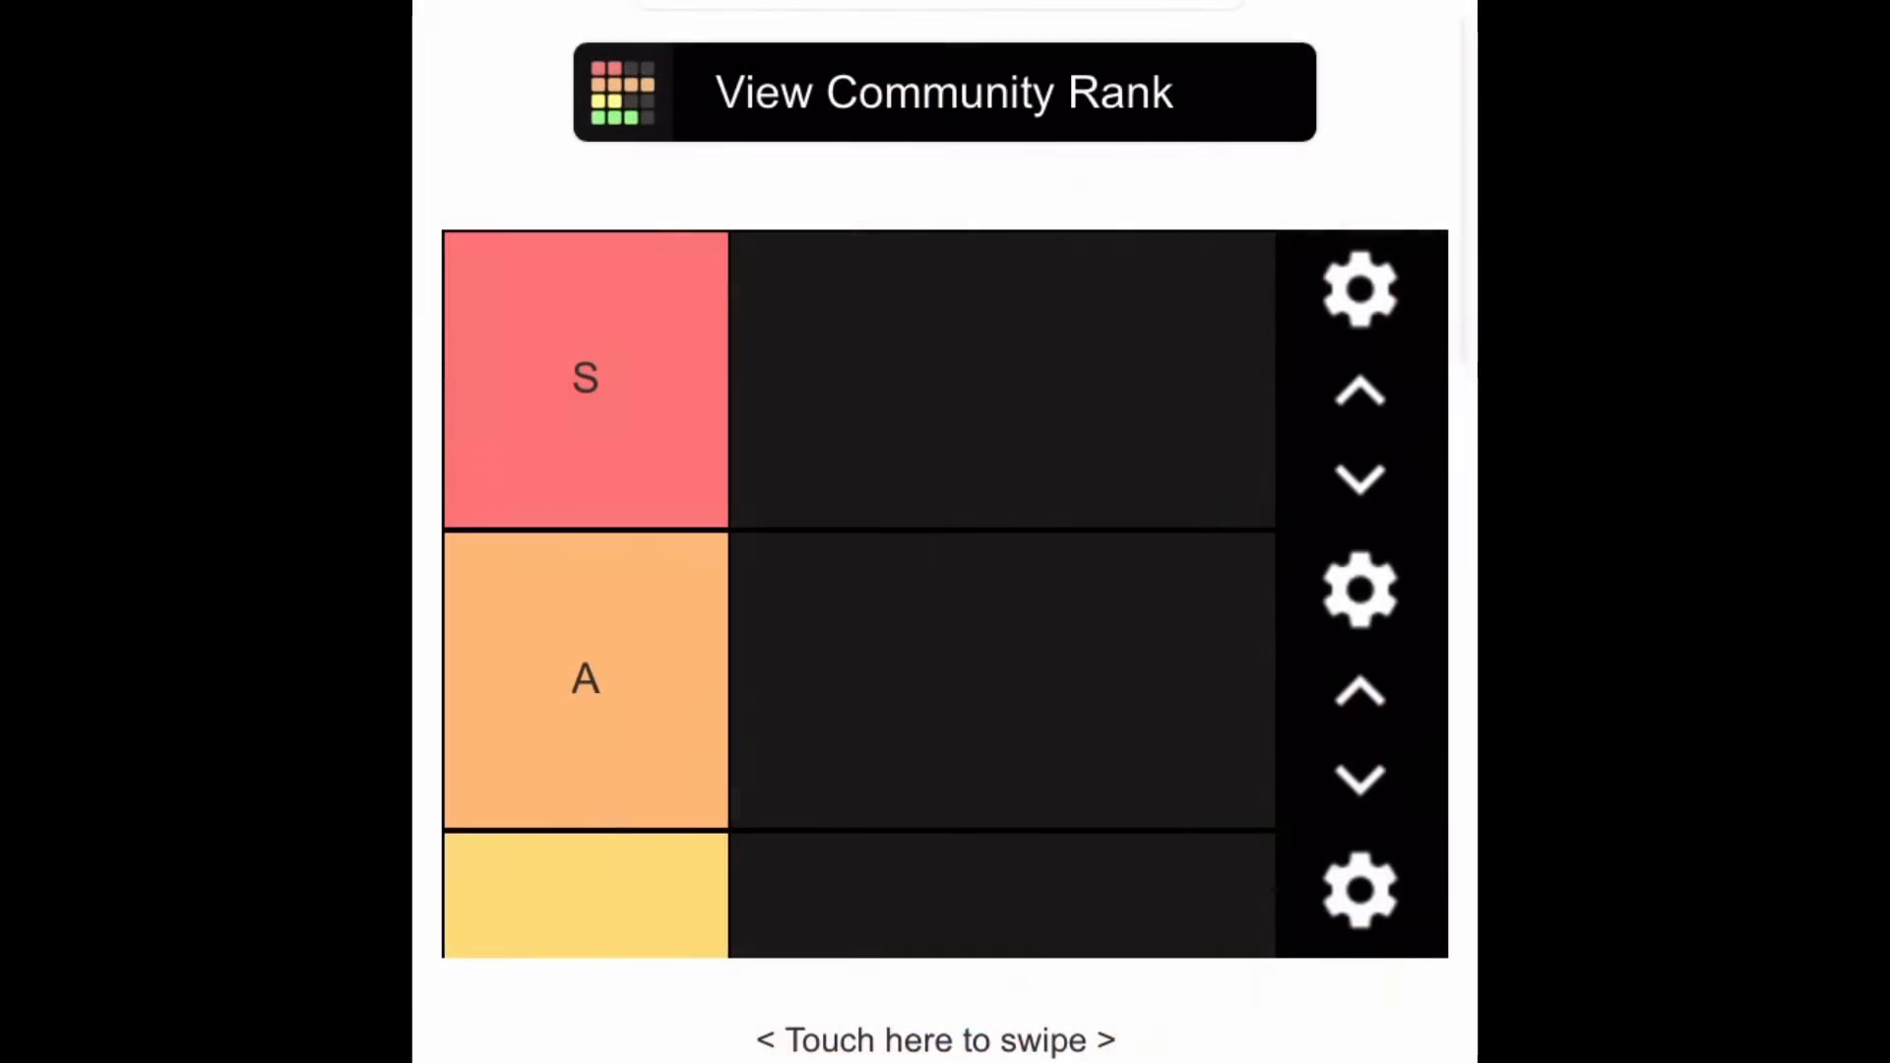
scroll(down, 3)
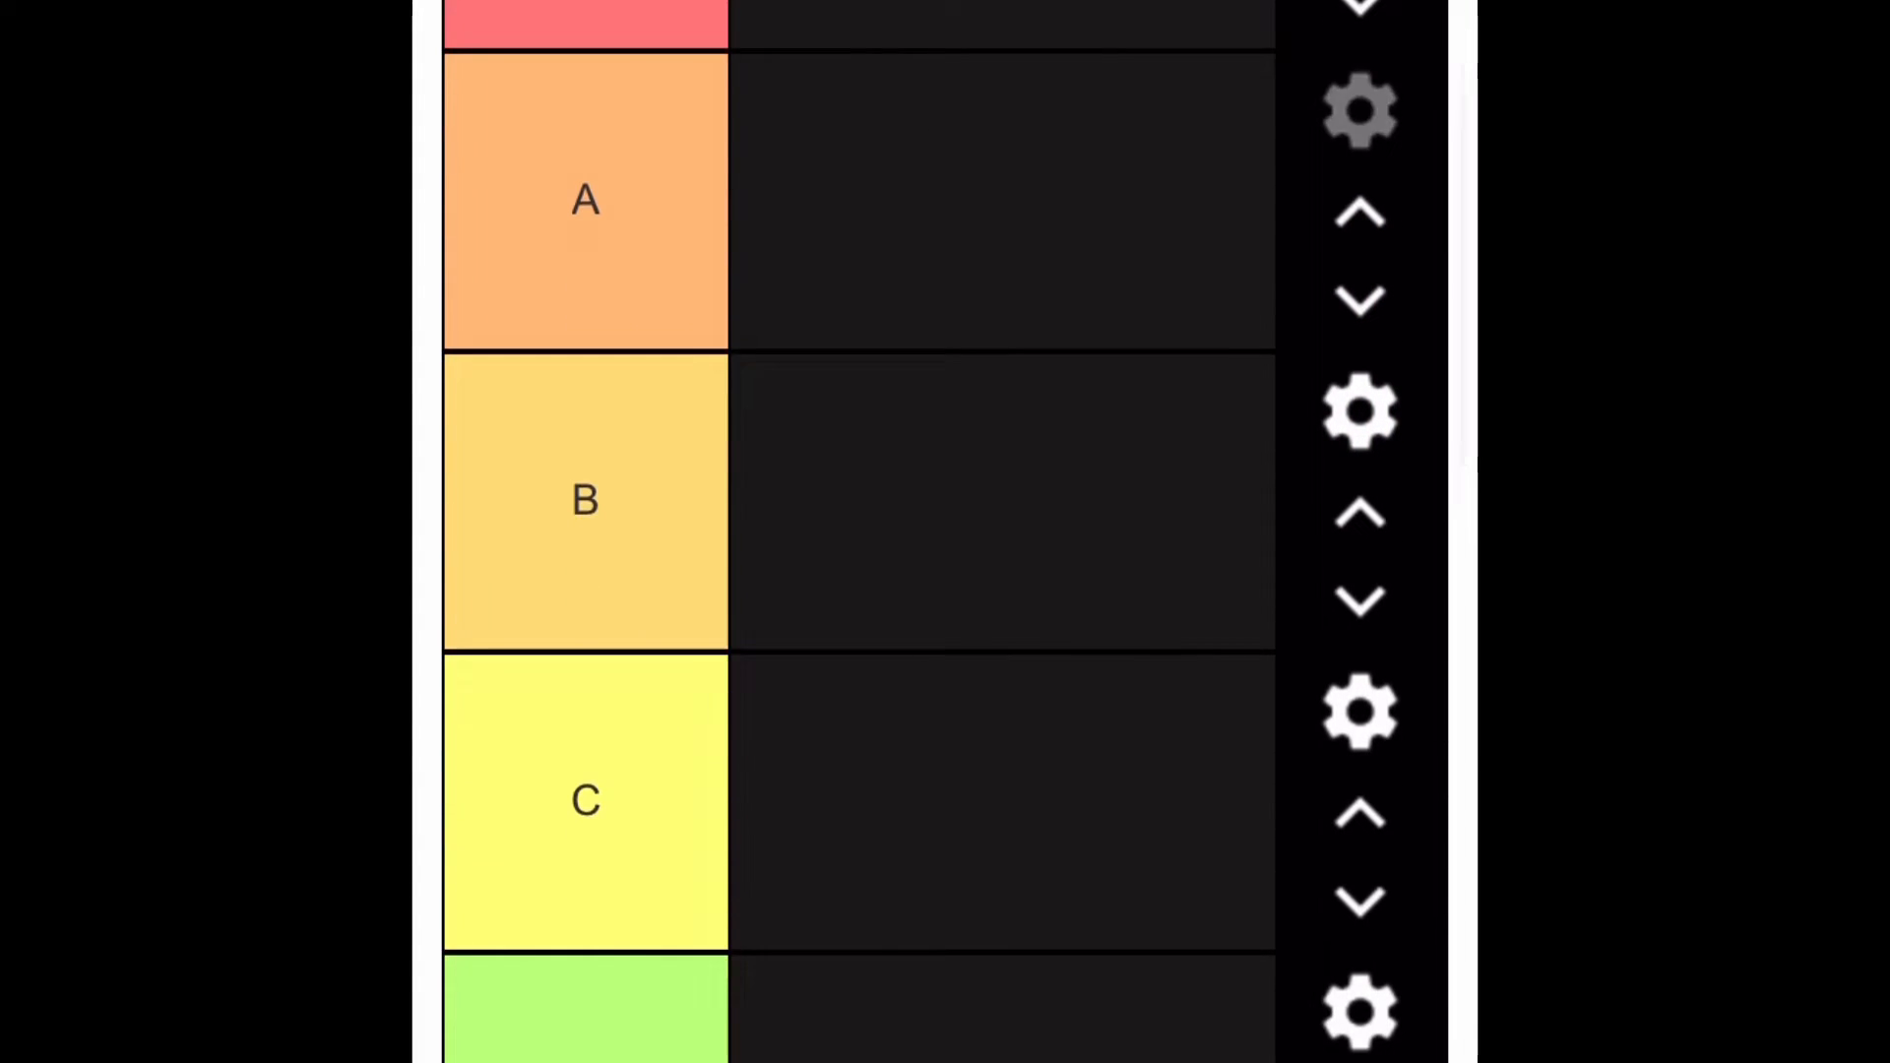
scroll(up, 3)
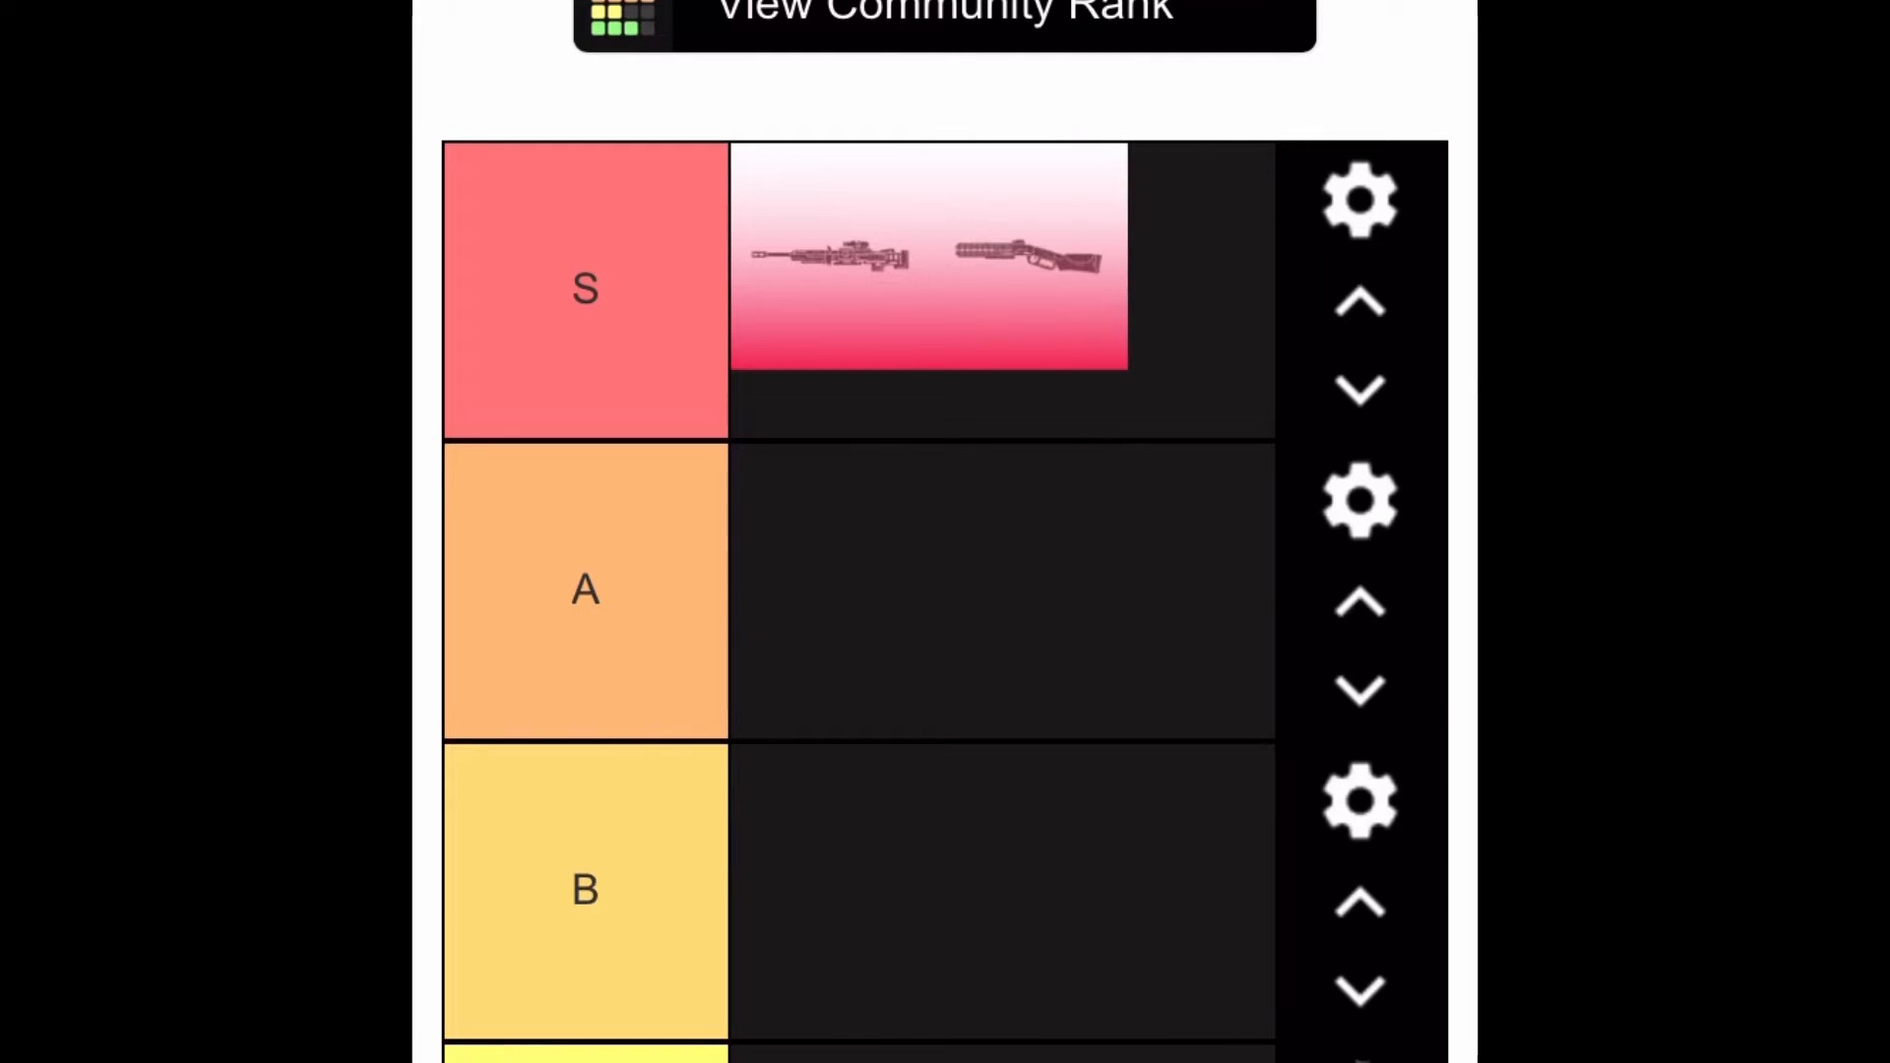
scroll(up, 3)
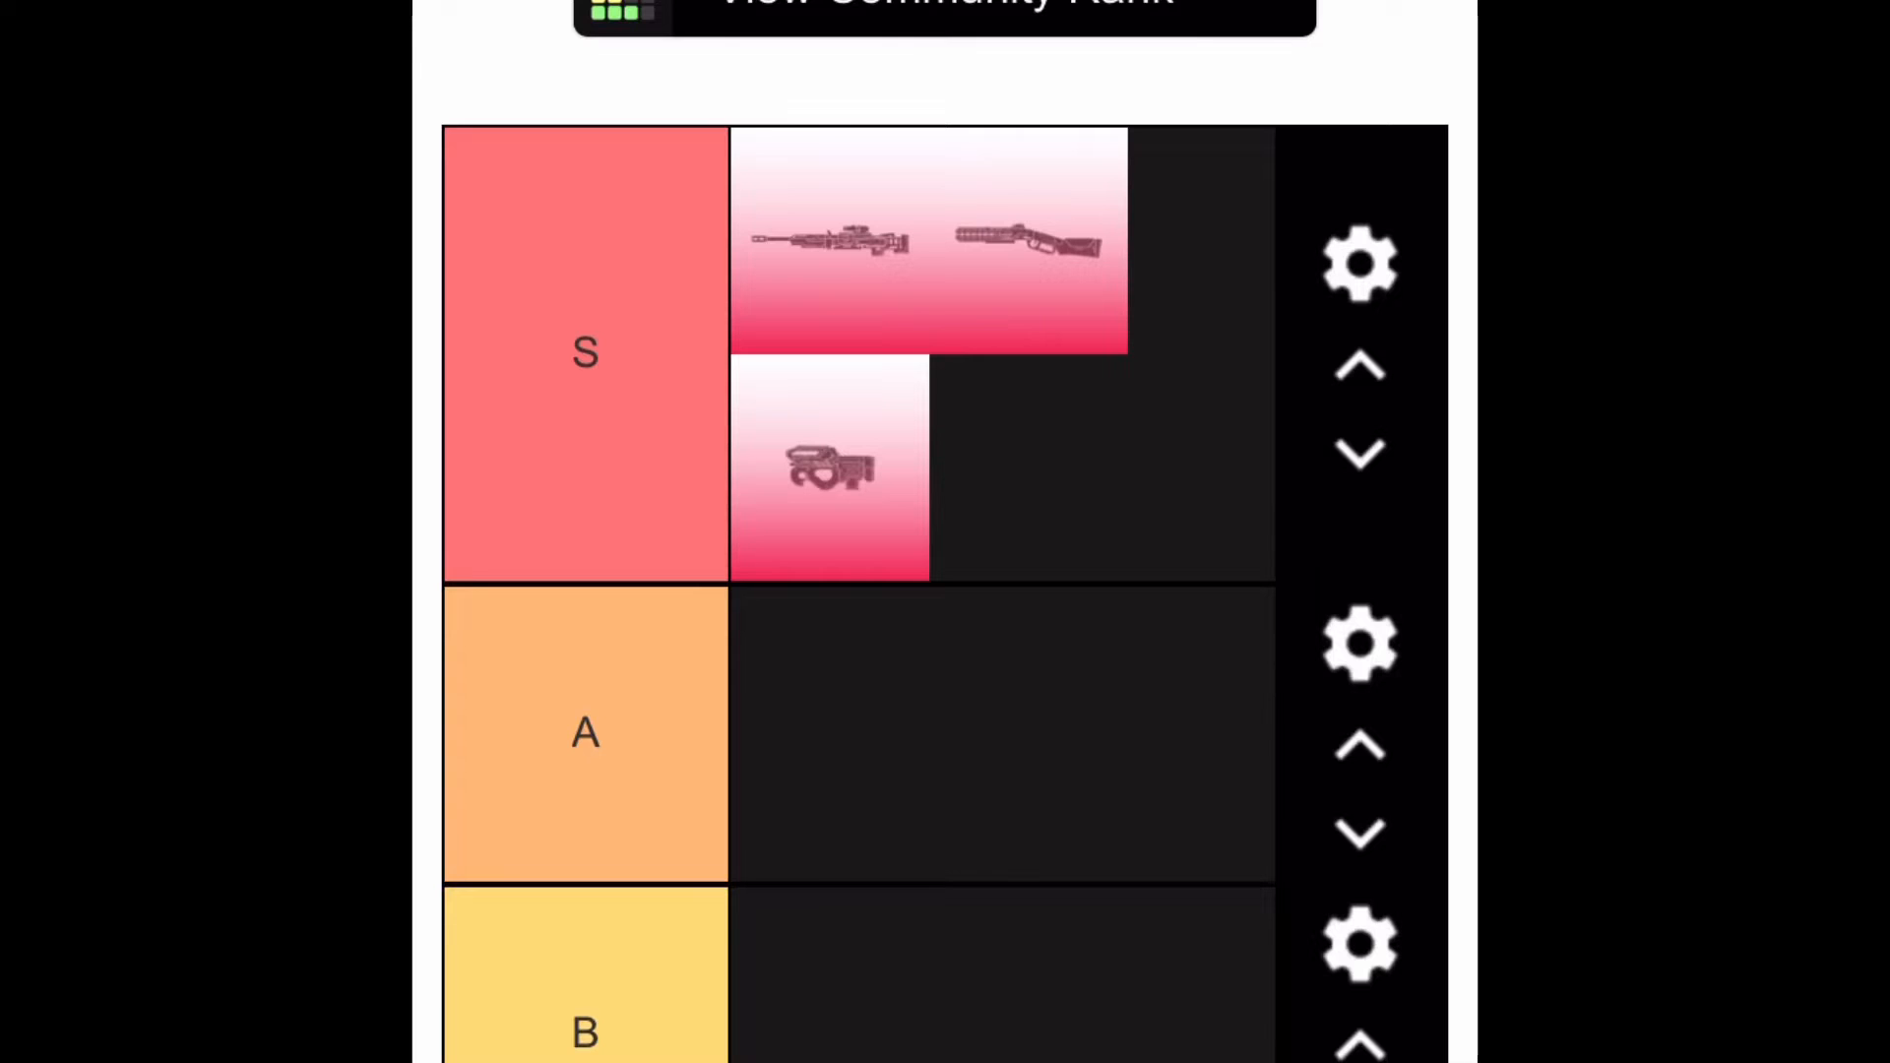
scroll(down, 3)
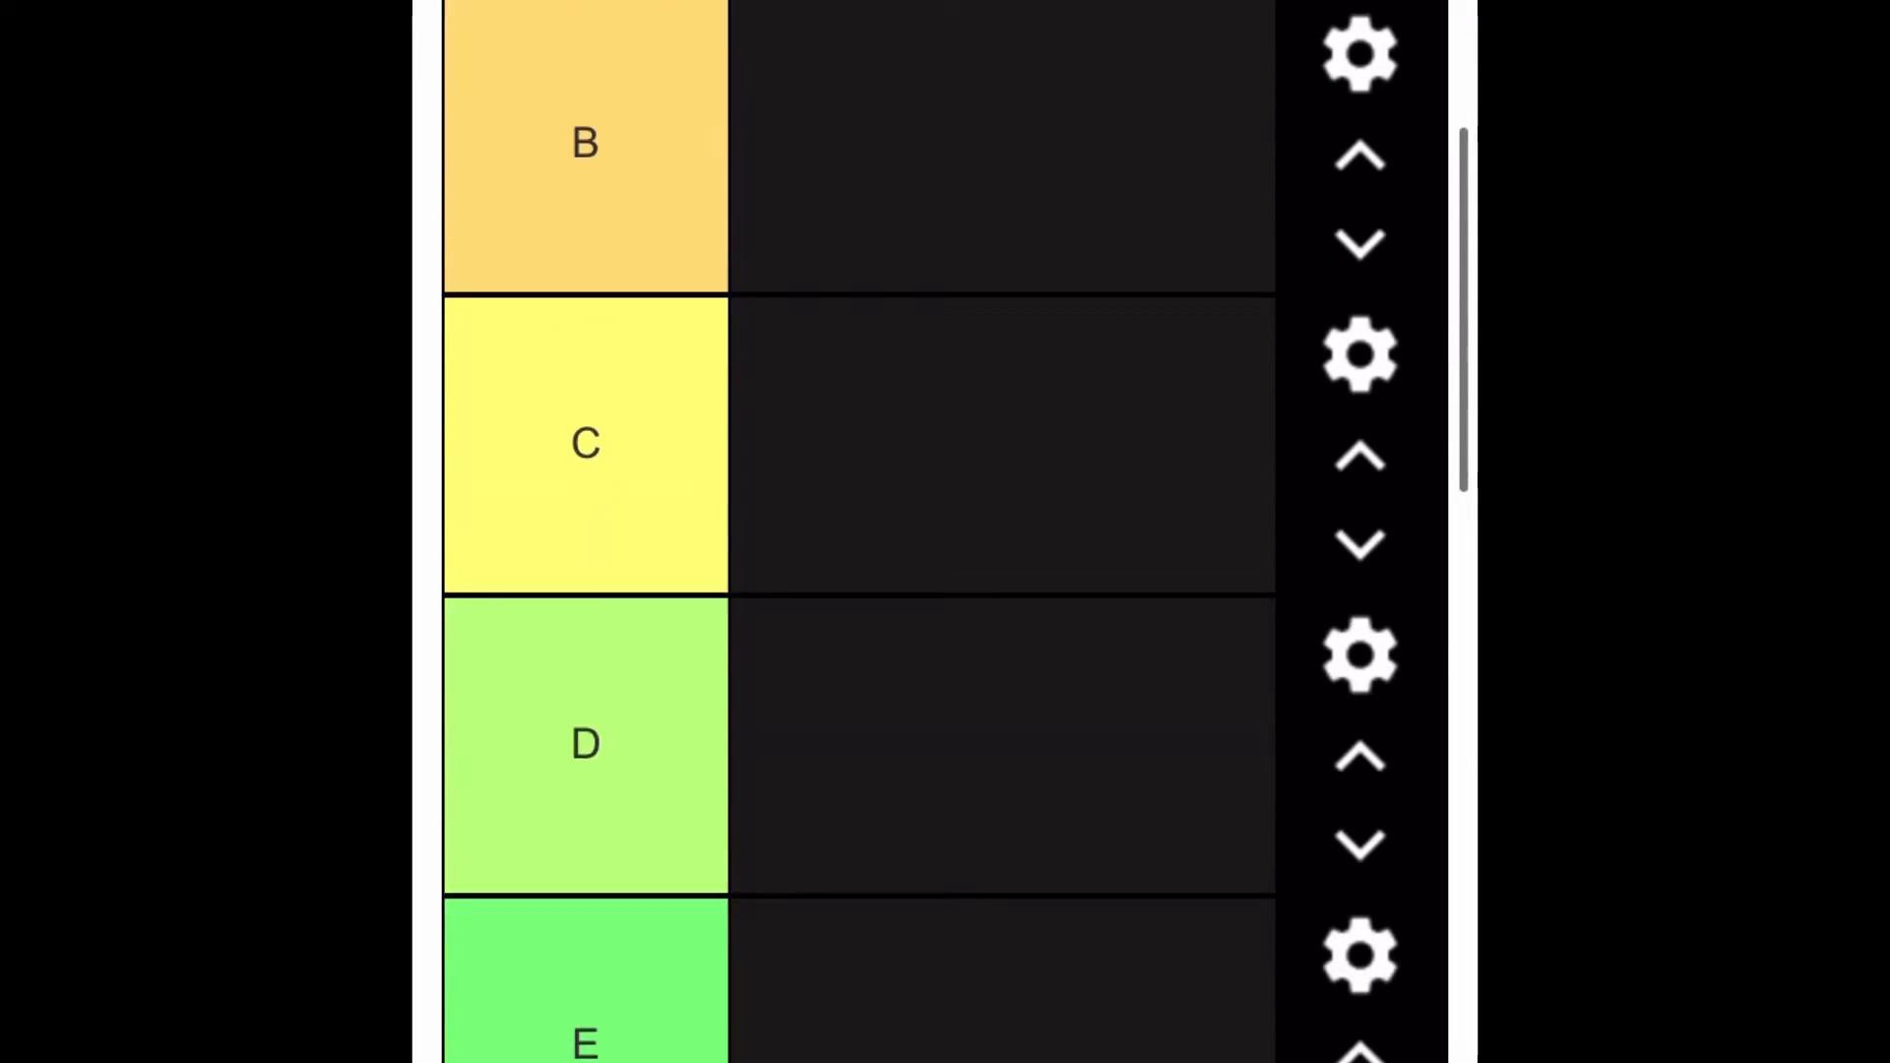
scroll(down, 3)
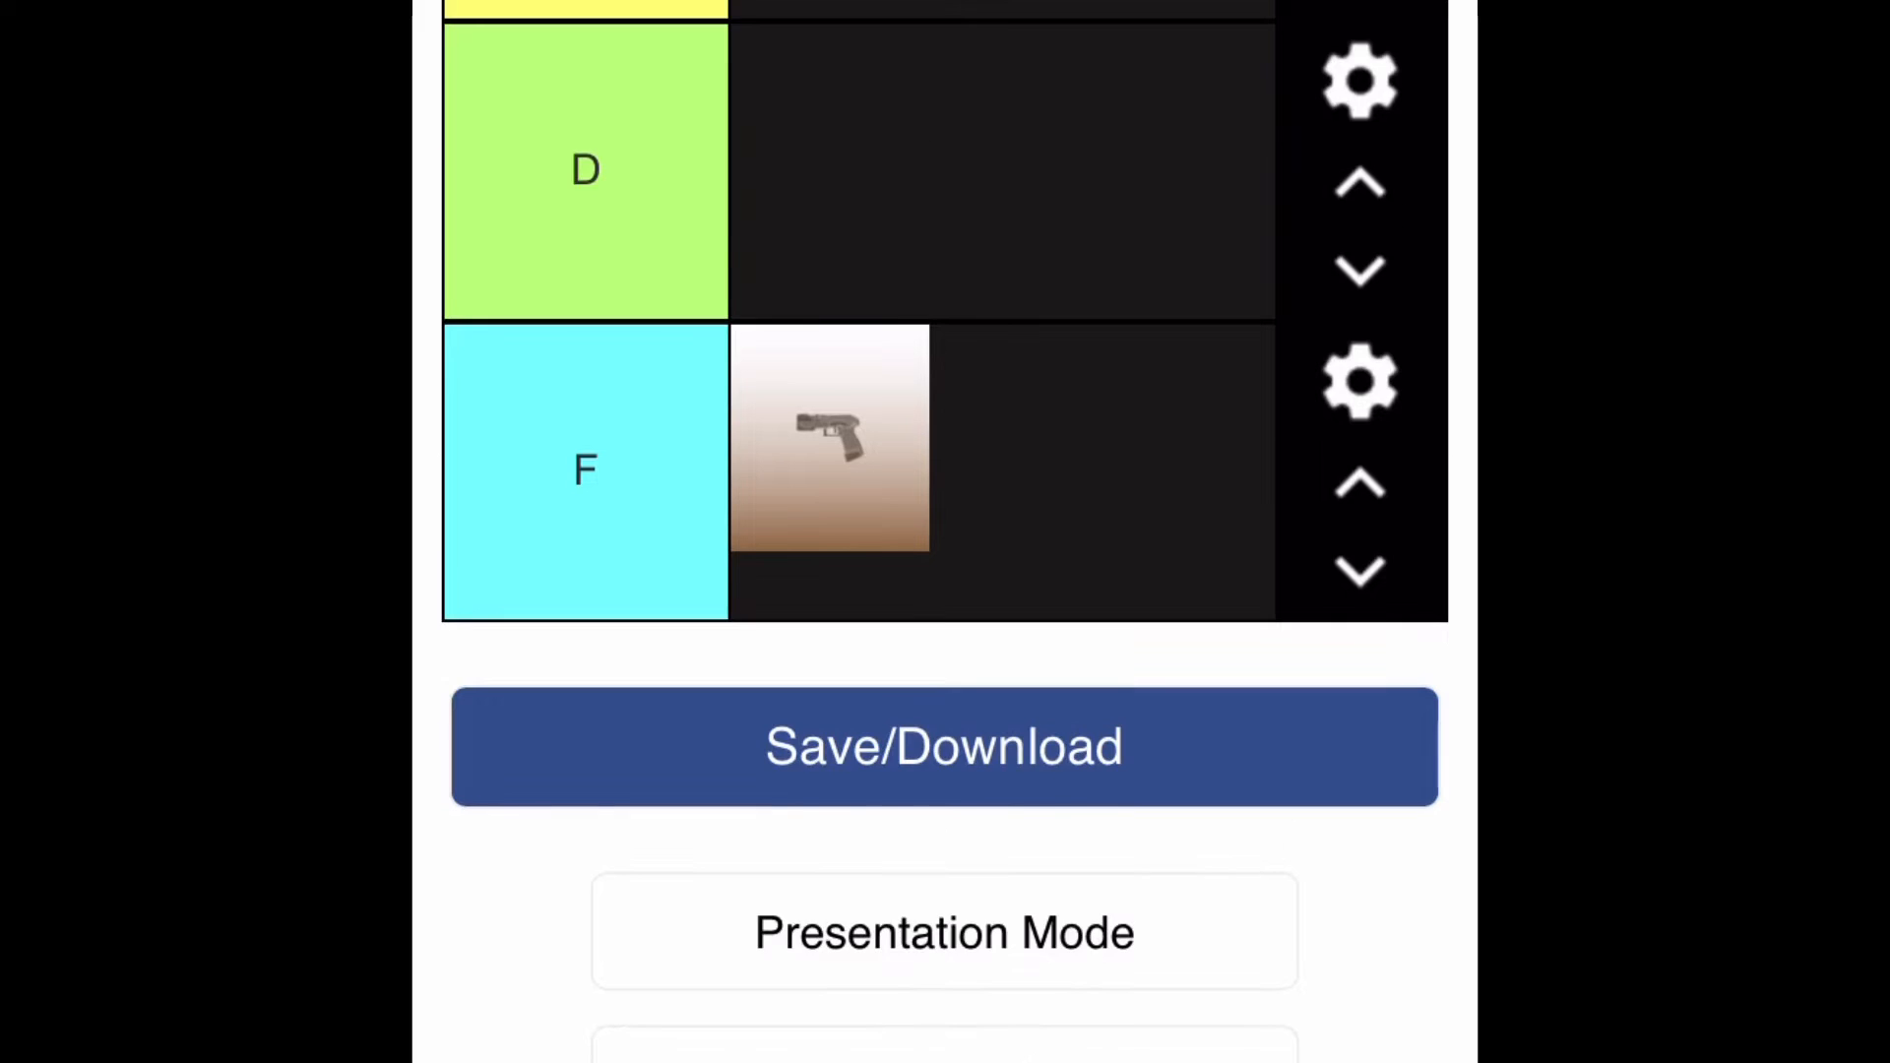
scroll(down, 3)
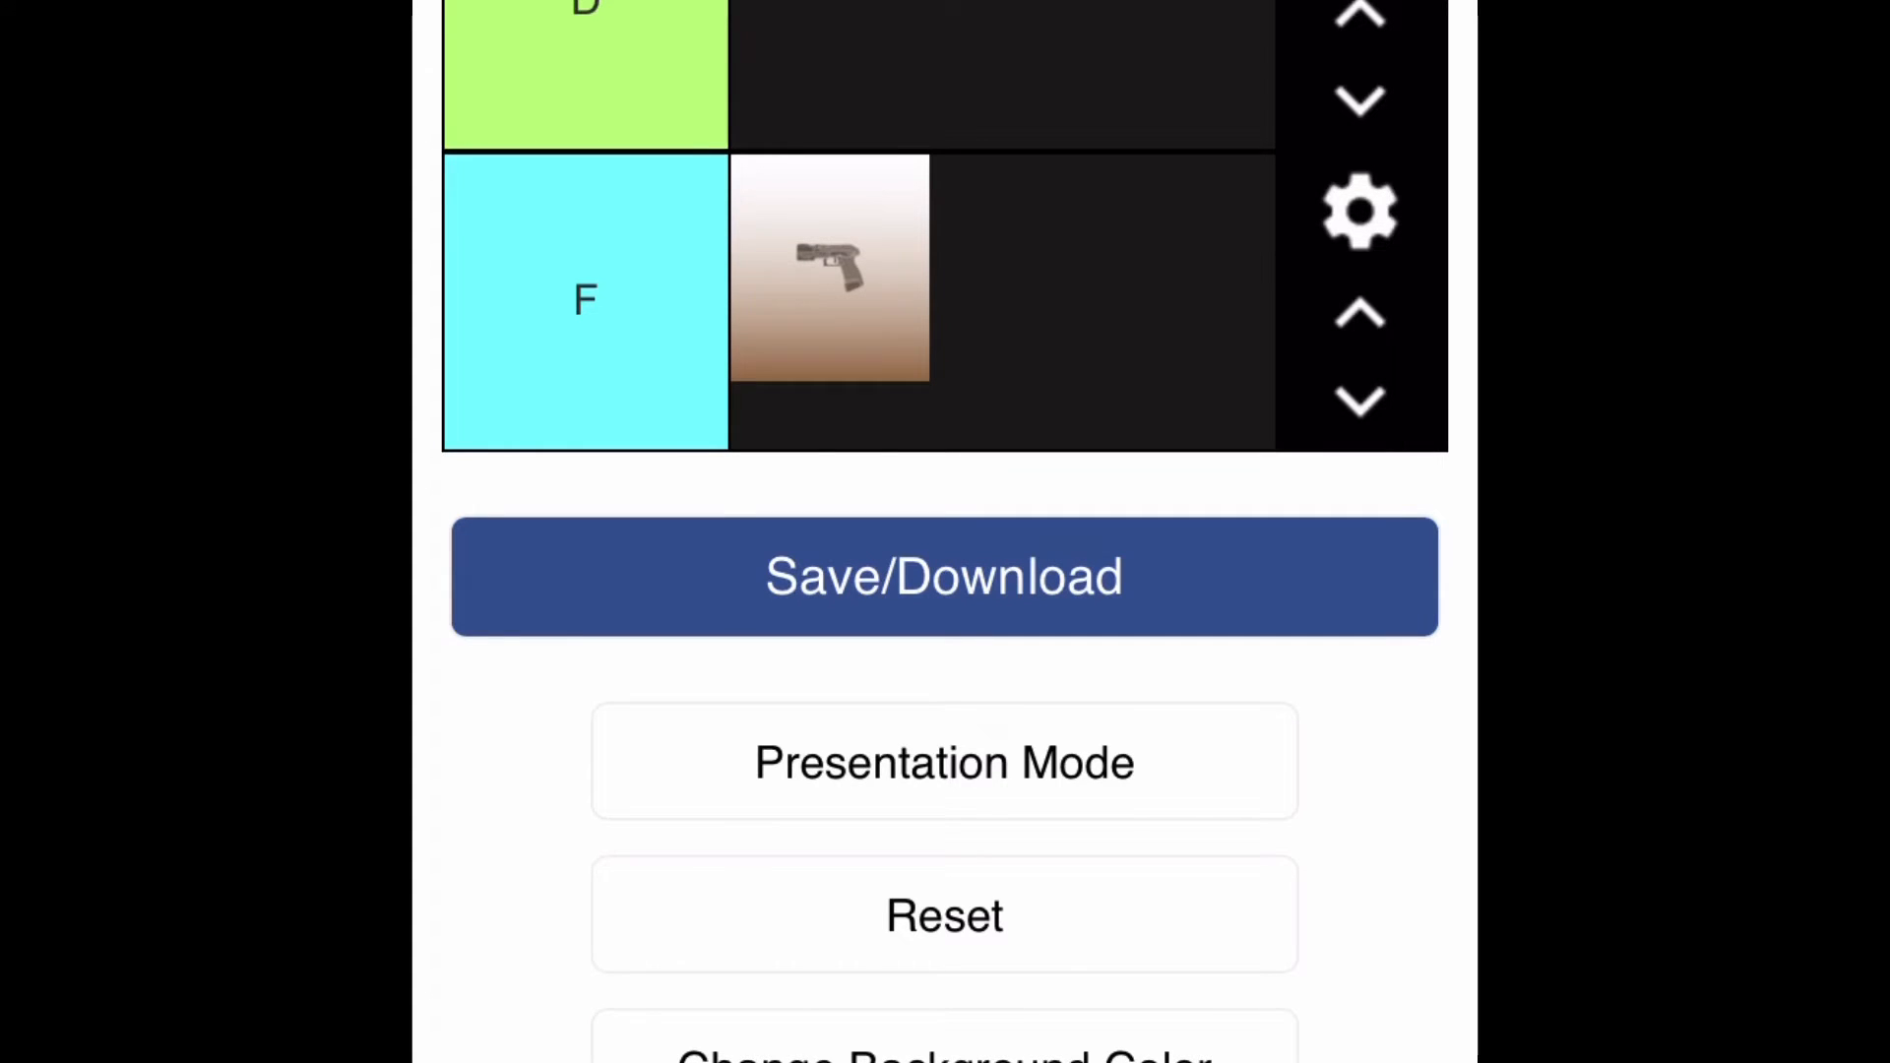
scroll(down, 3)
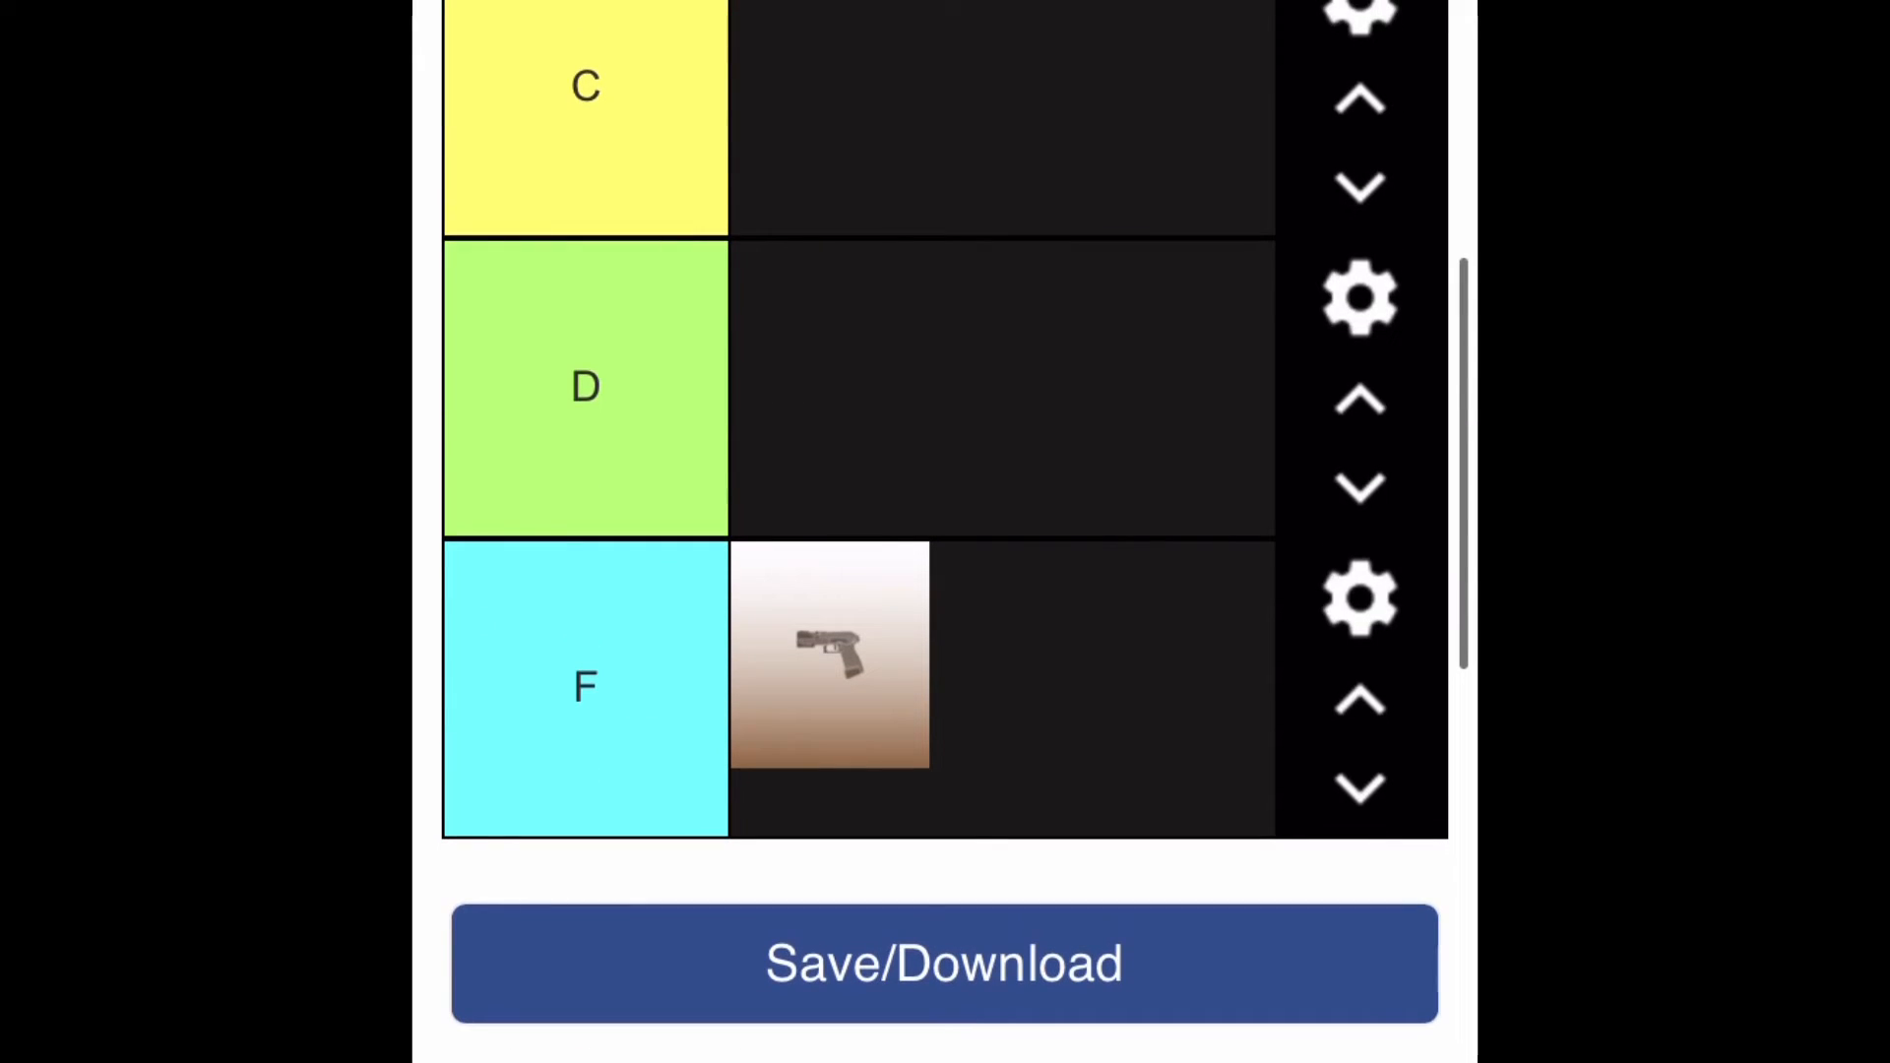
scroll(down, 3)
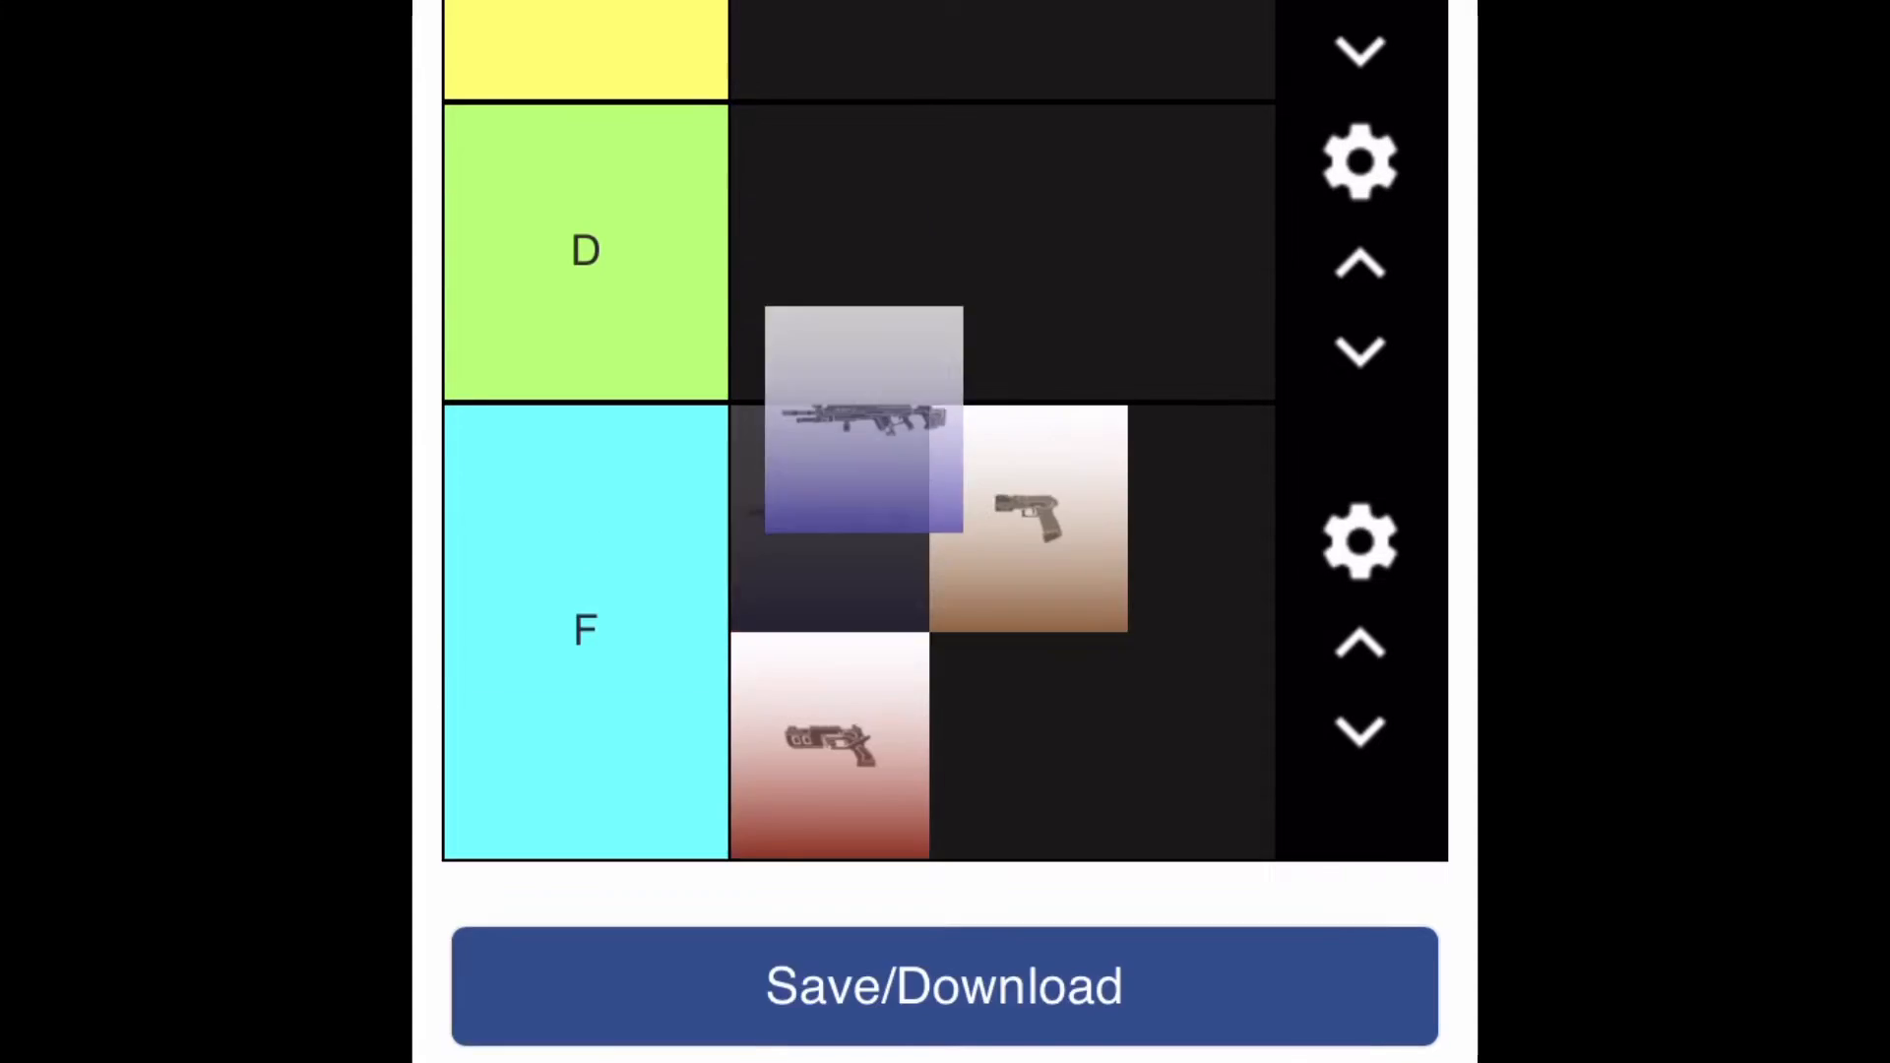
scroll(down, 3)
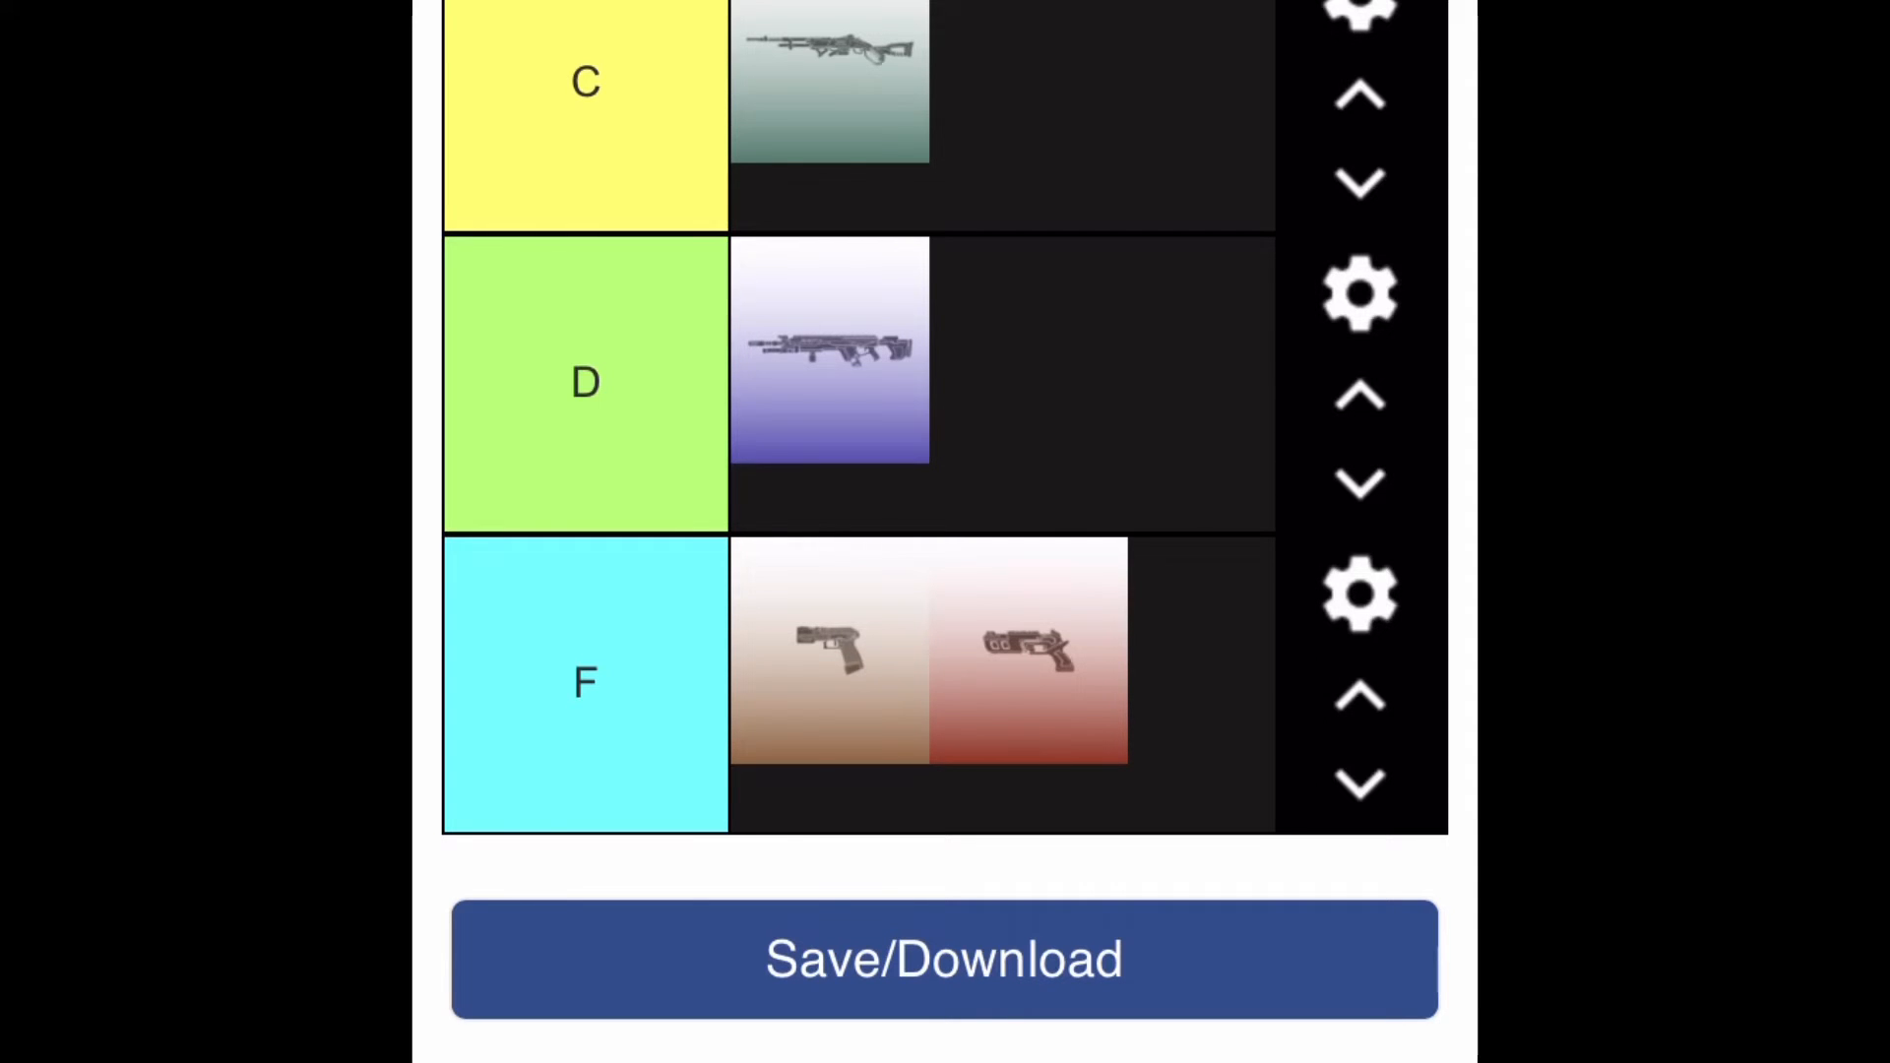
scroll(down, 3)
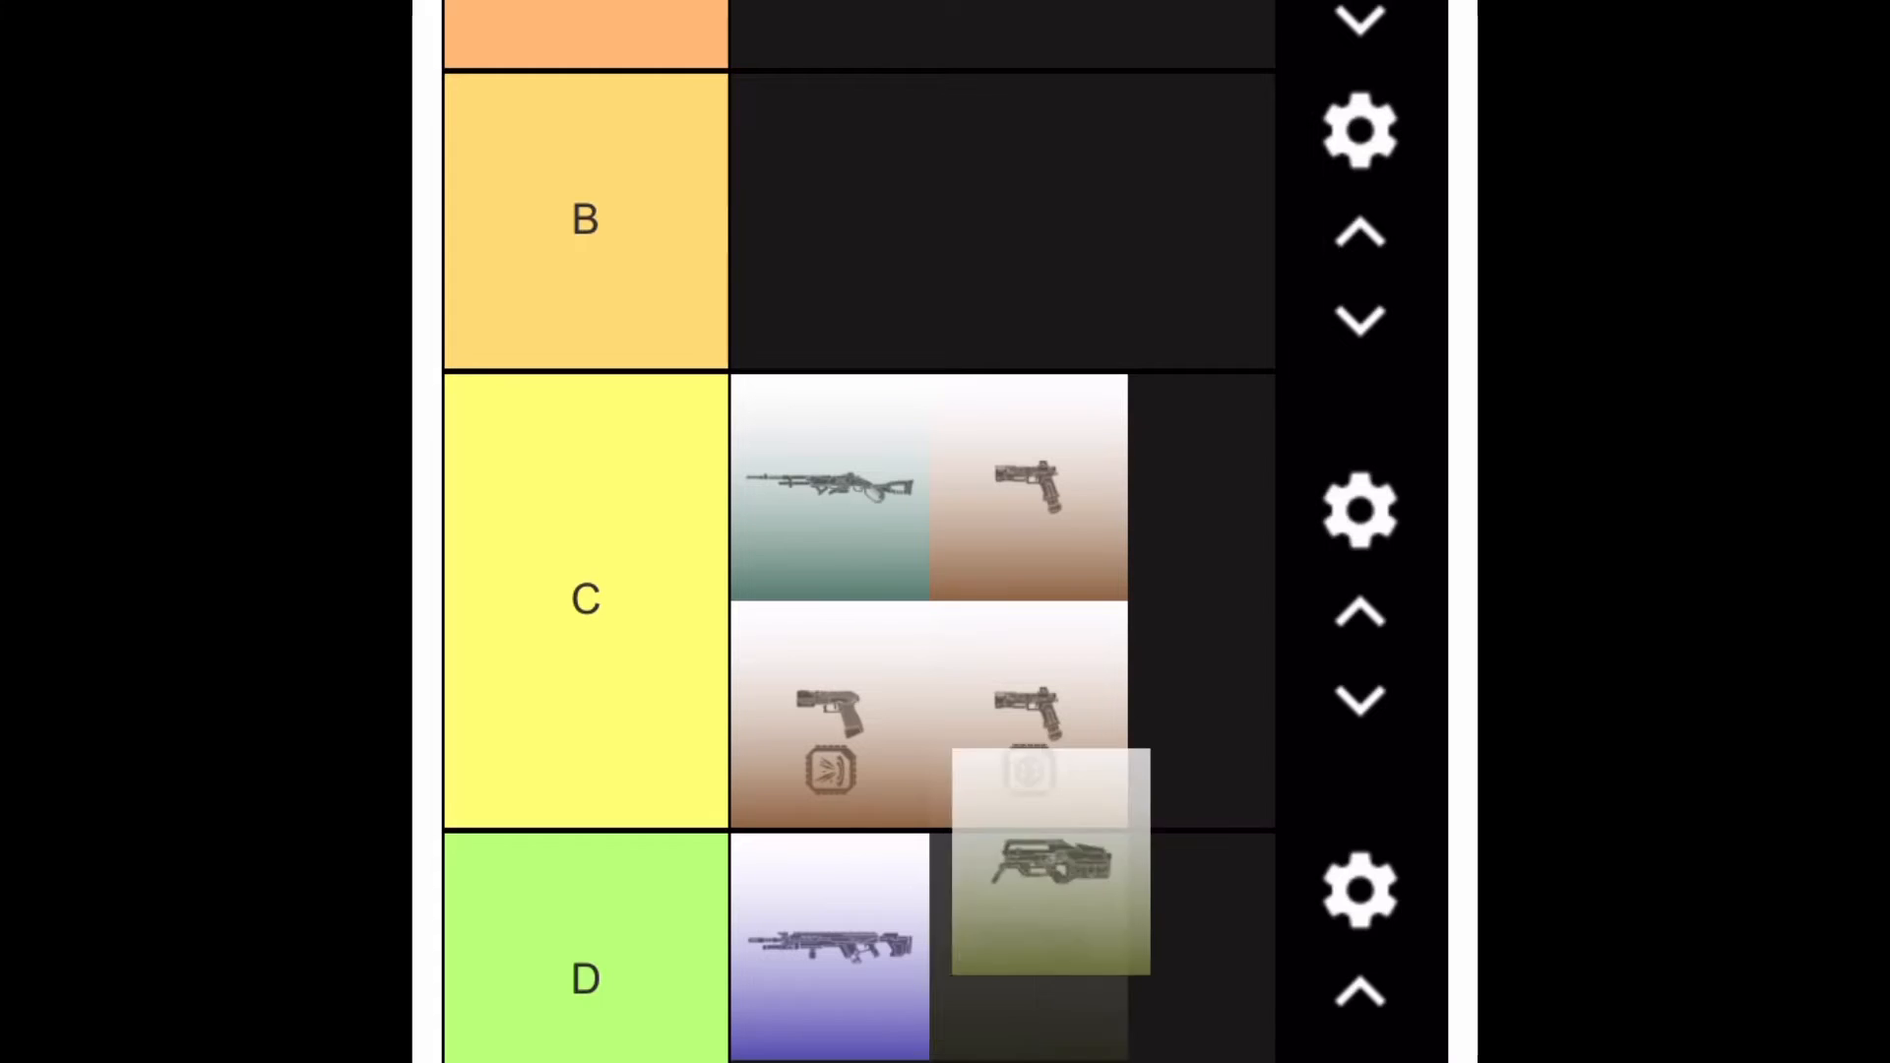
scroll(down, 3)
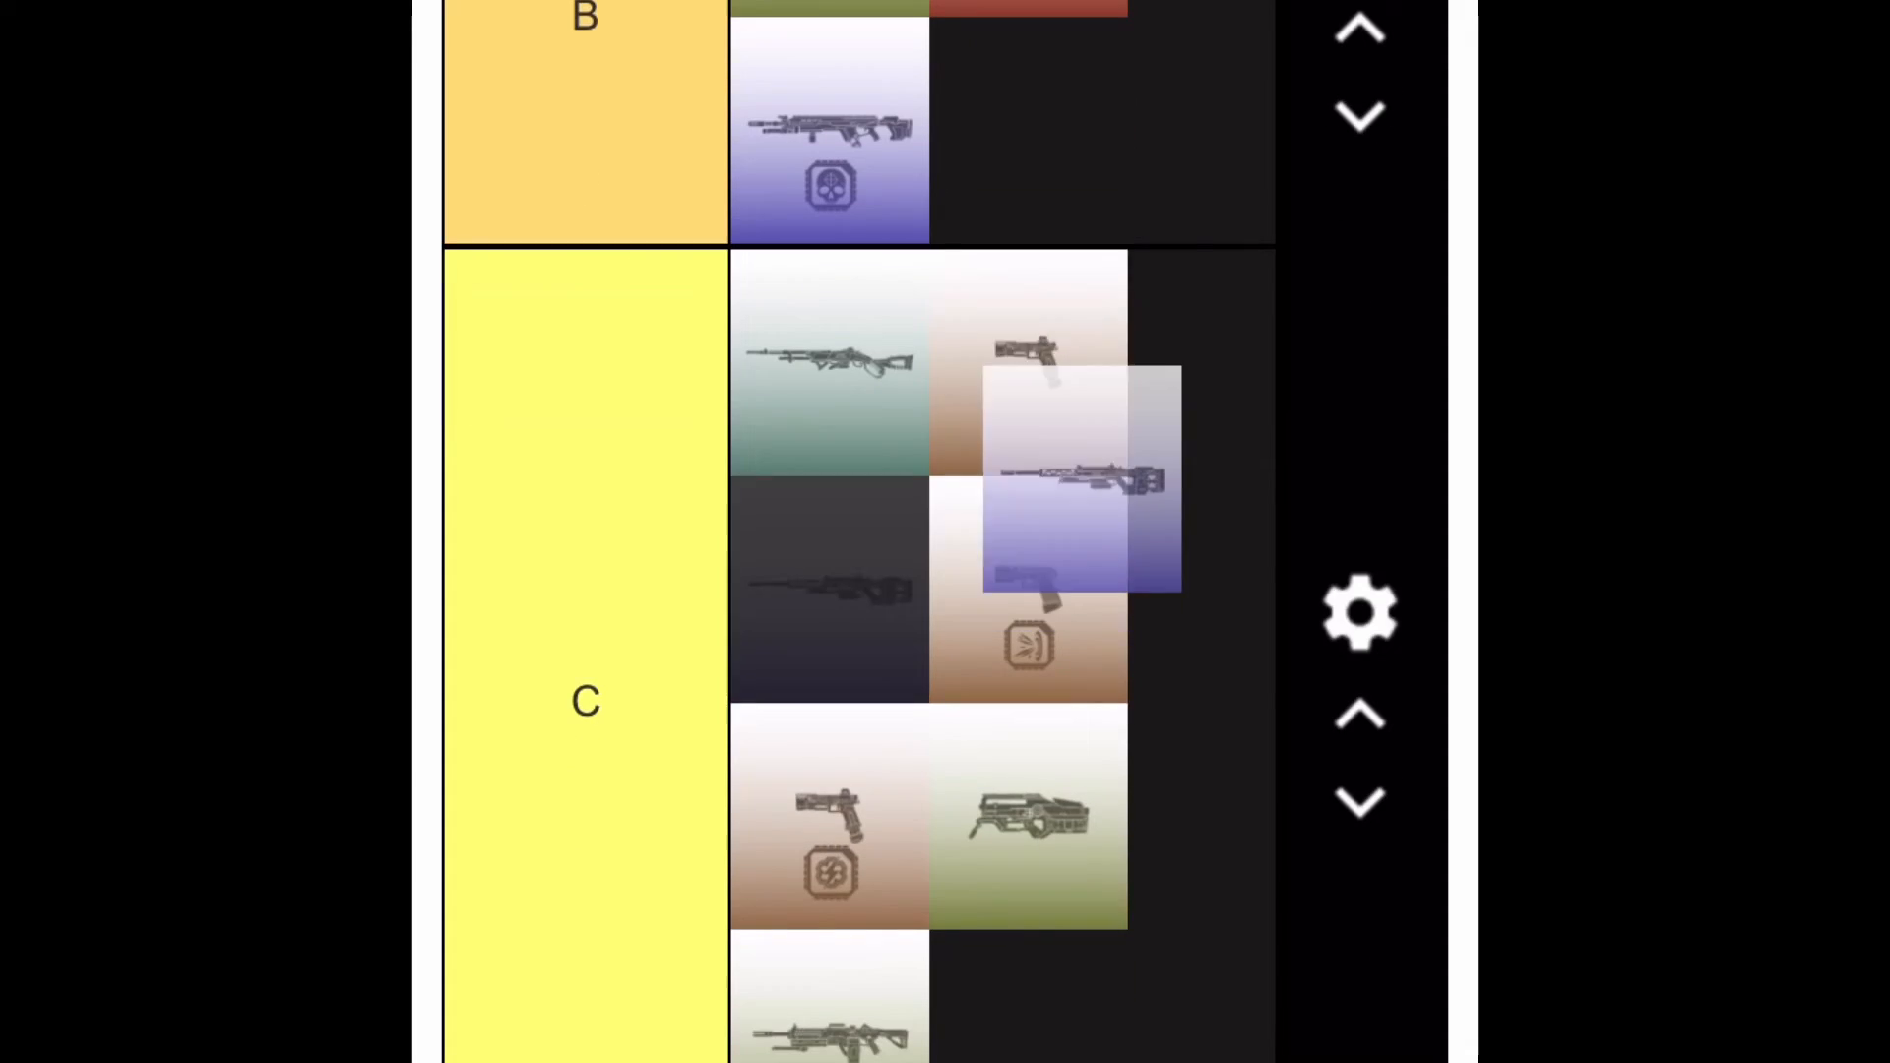
scroll(down, 3)
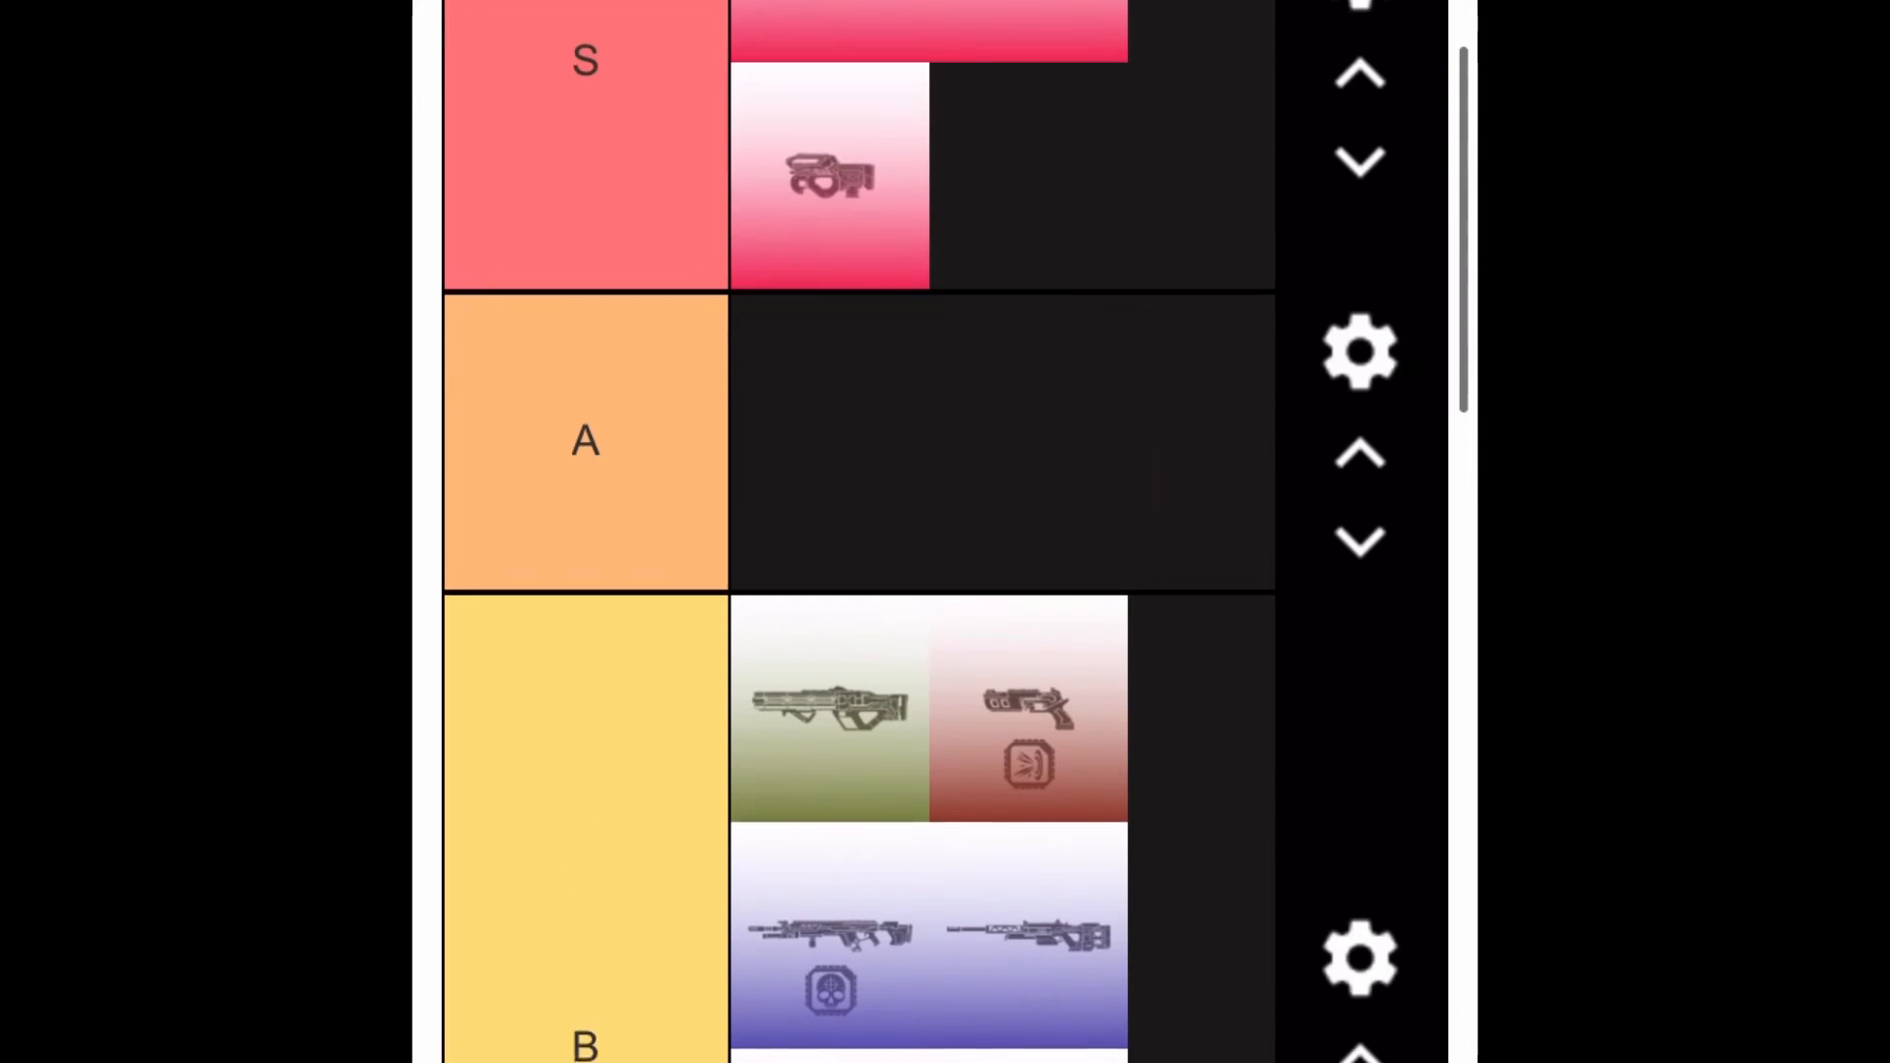
scroll(down, 3)
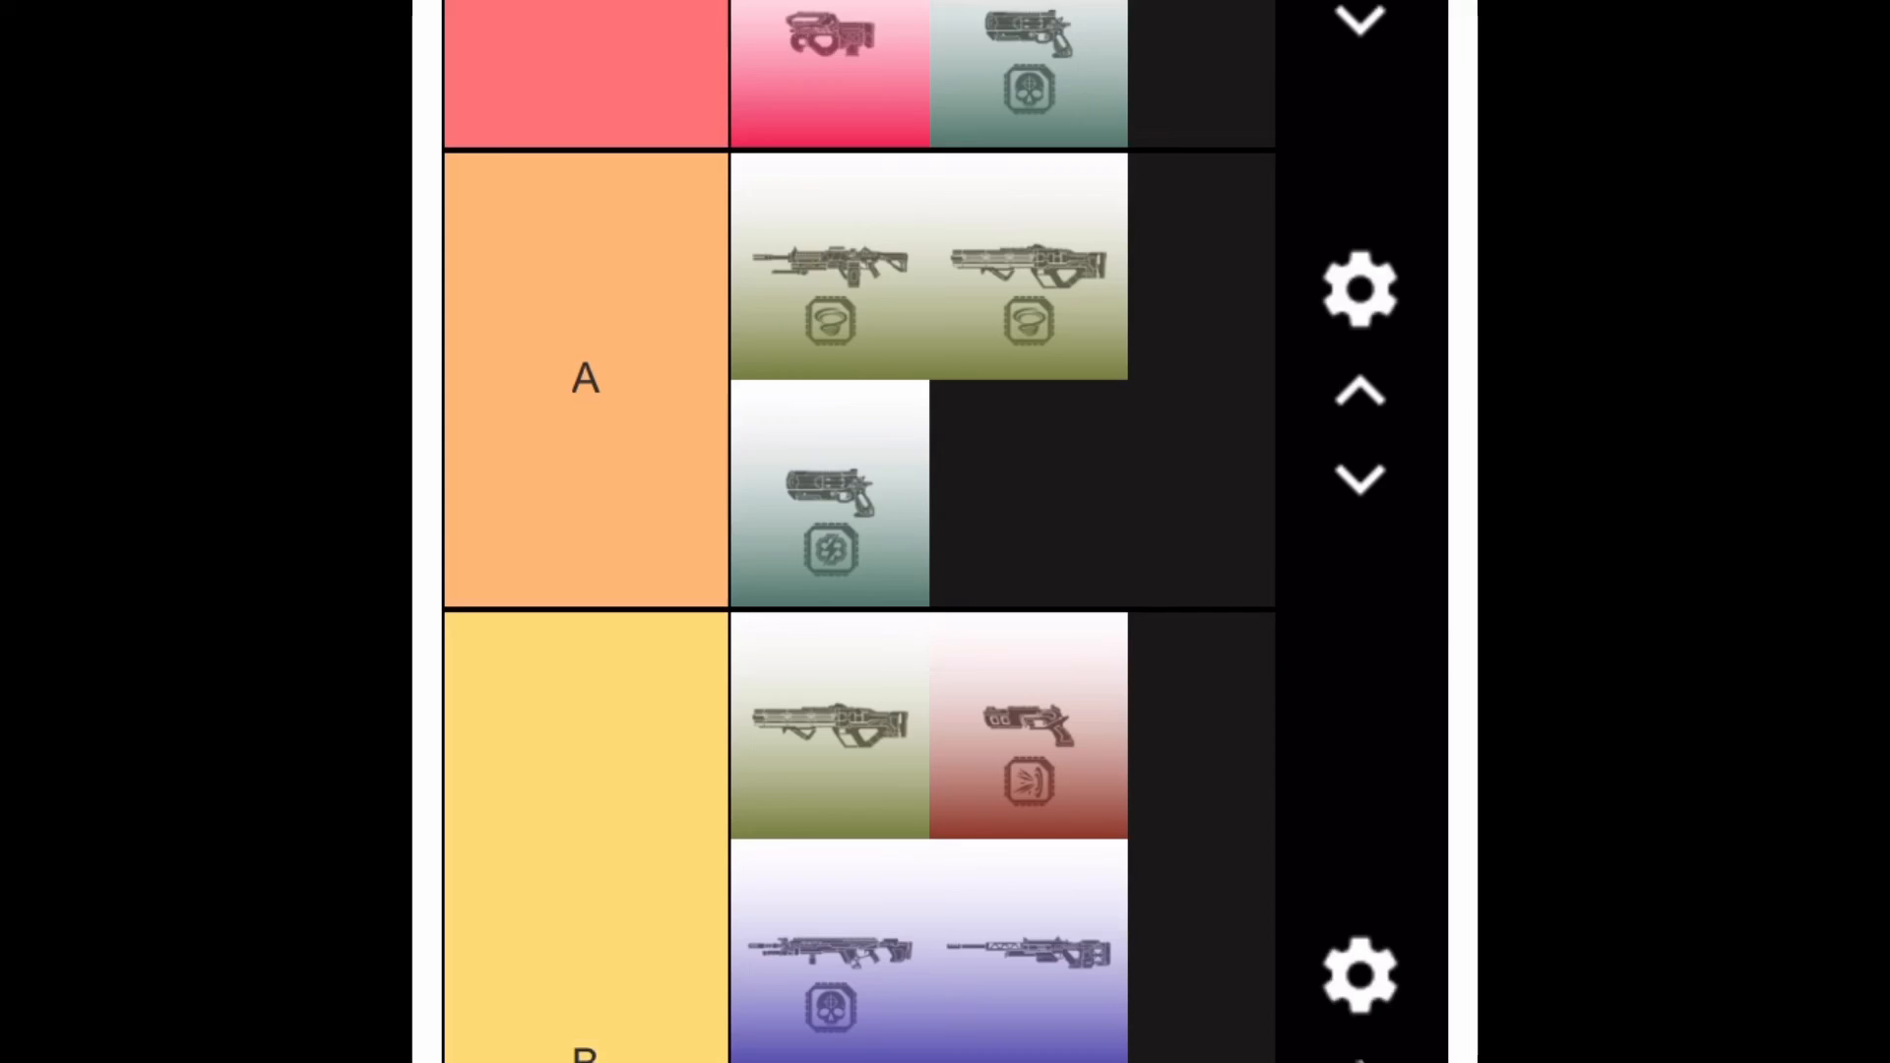
scroll(down, 3)
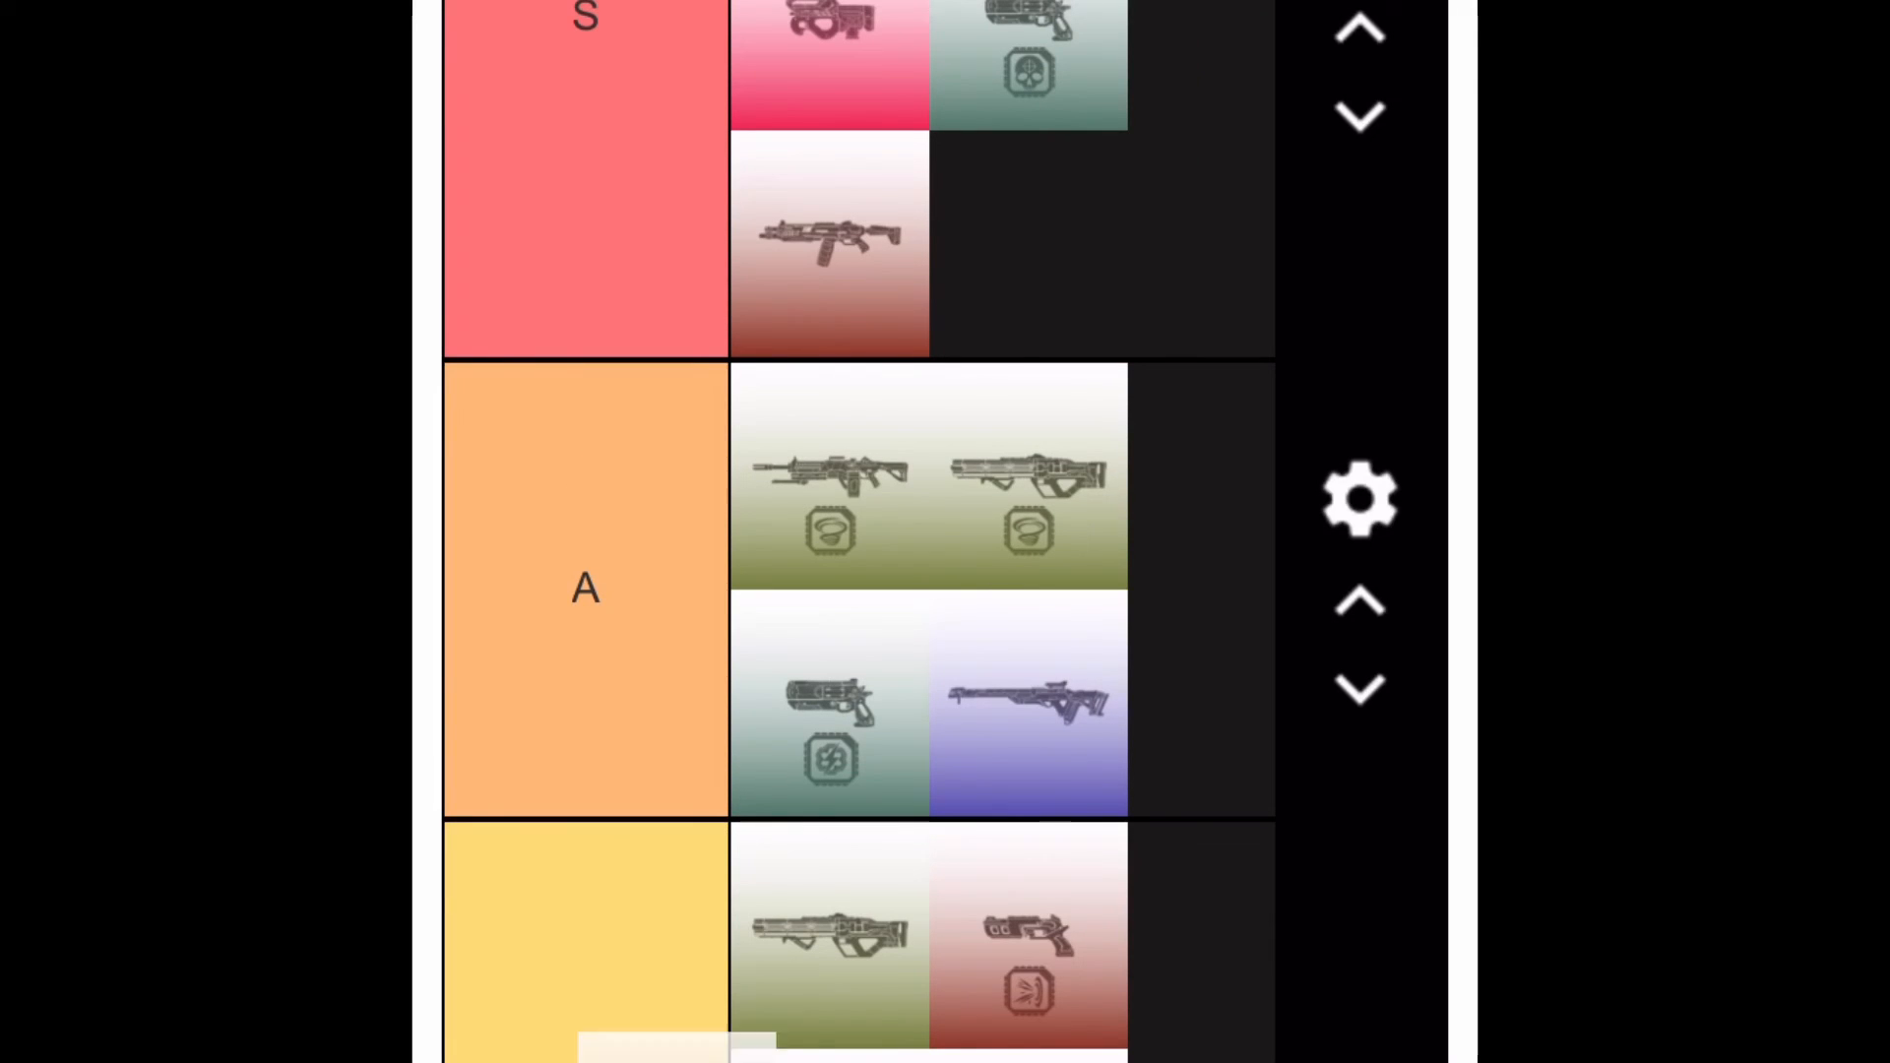
scroll(down, 3)
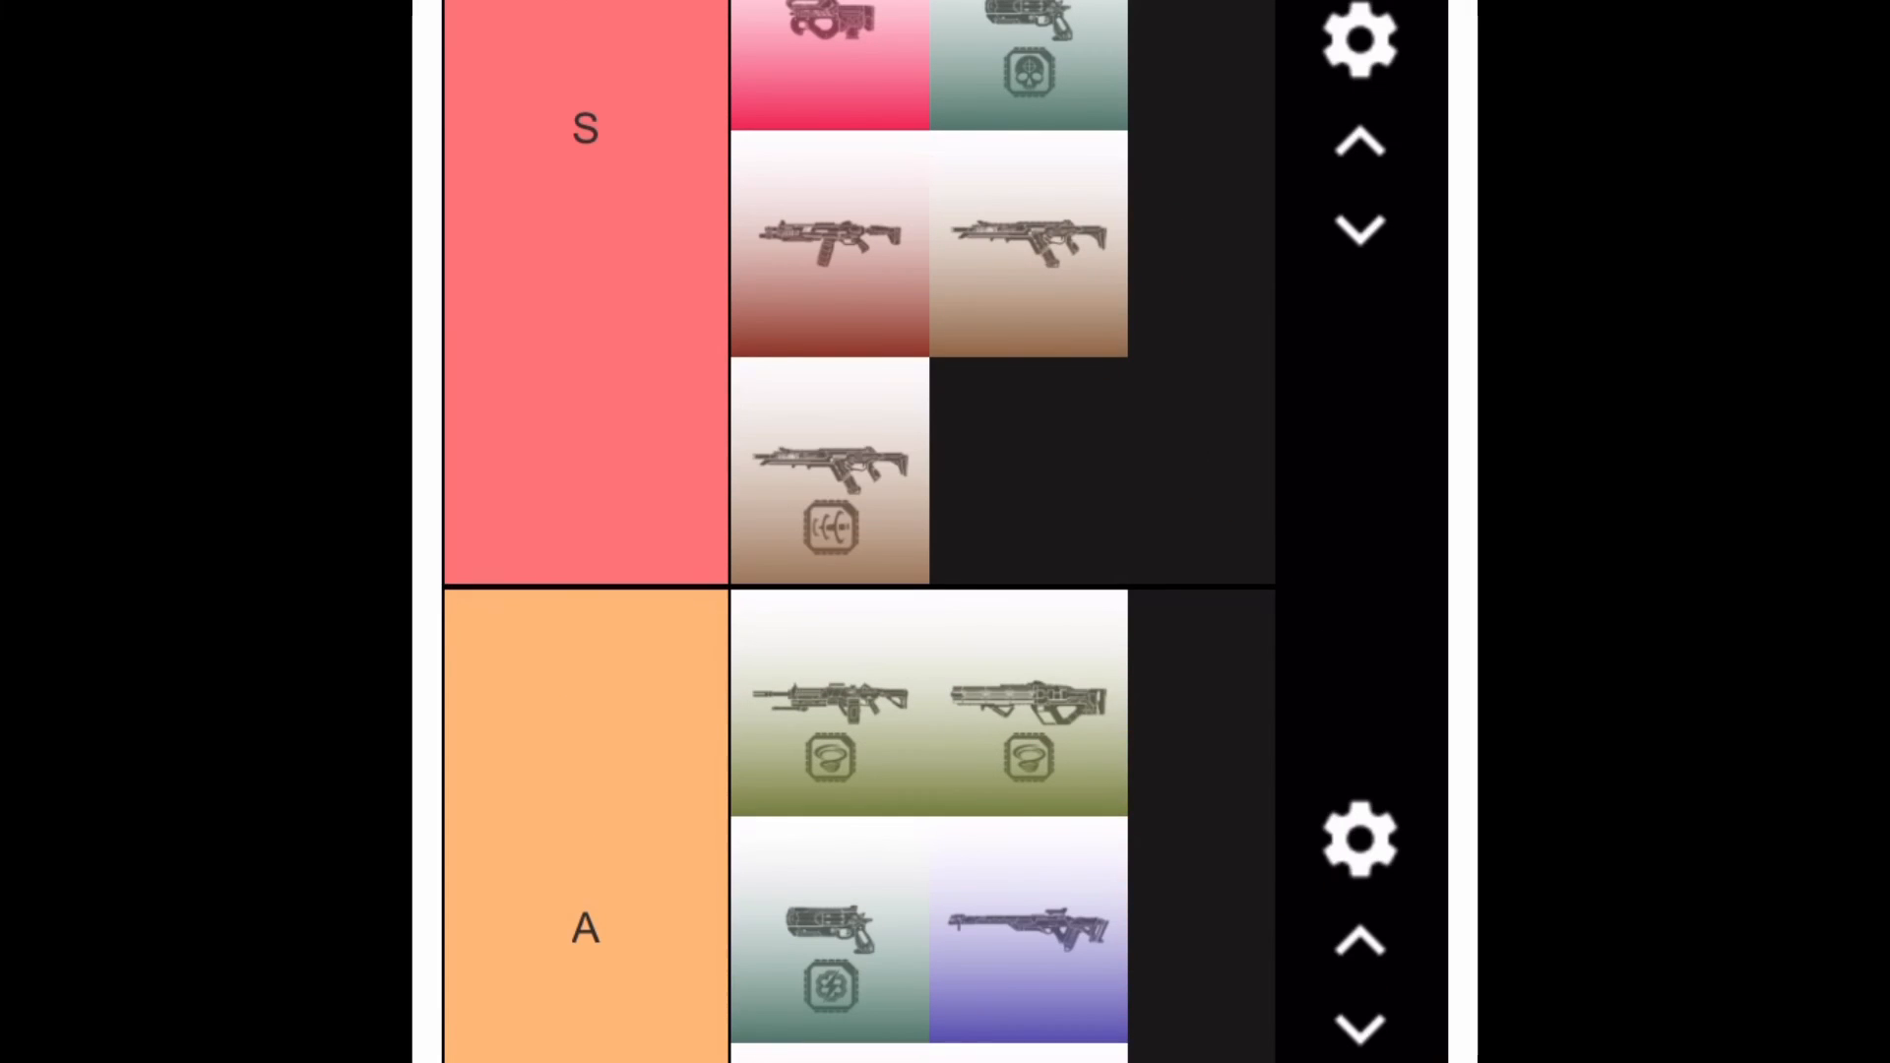
scroll(down, 3)
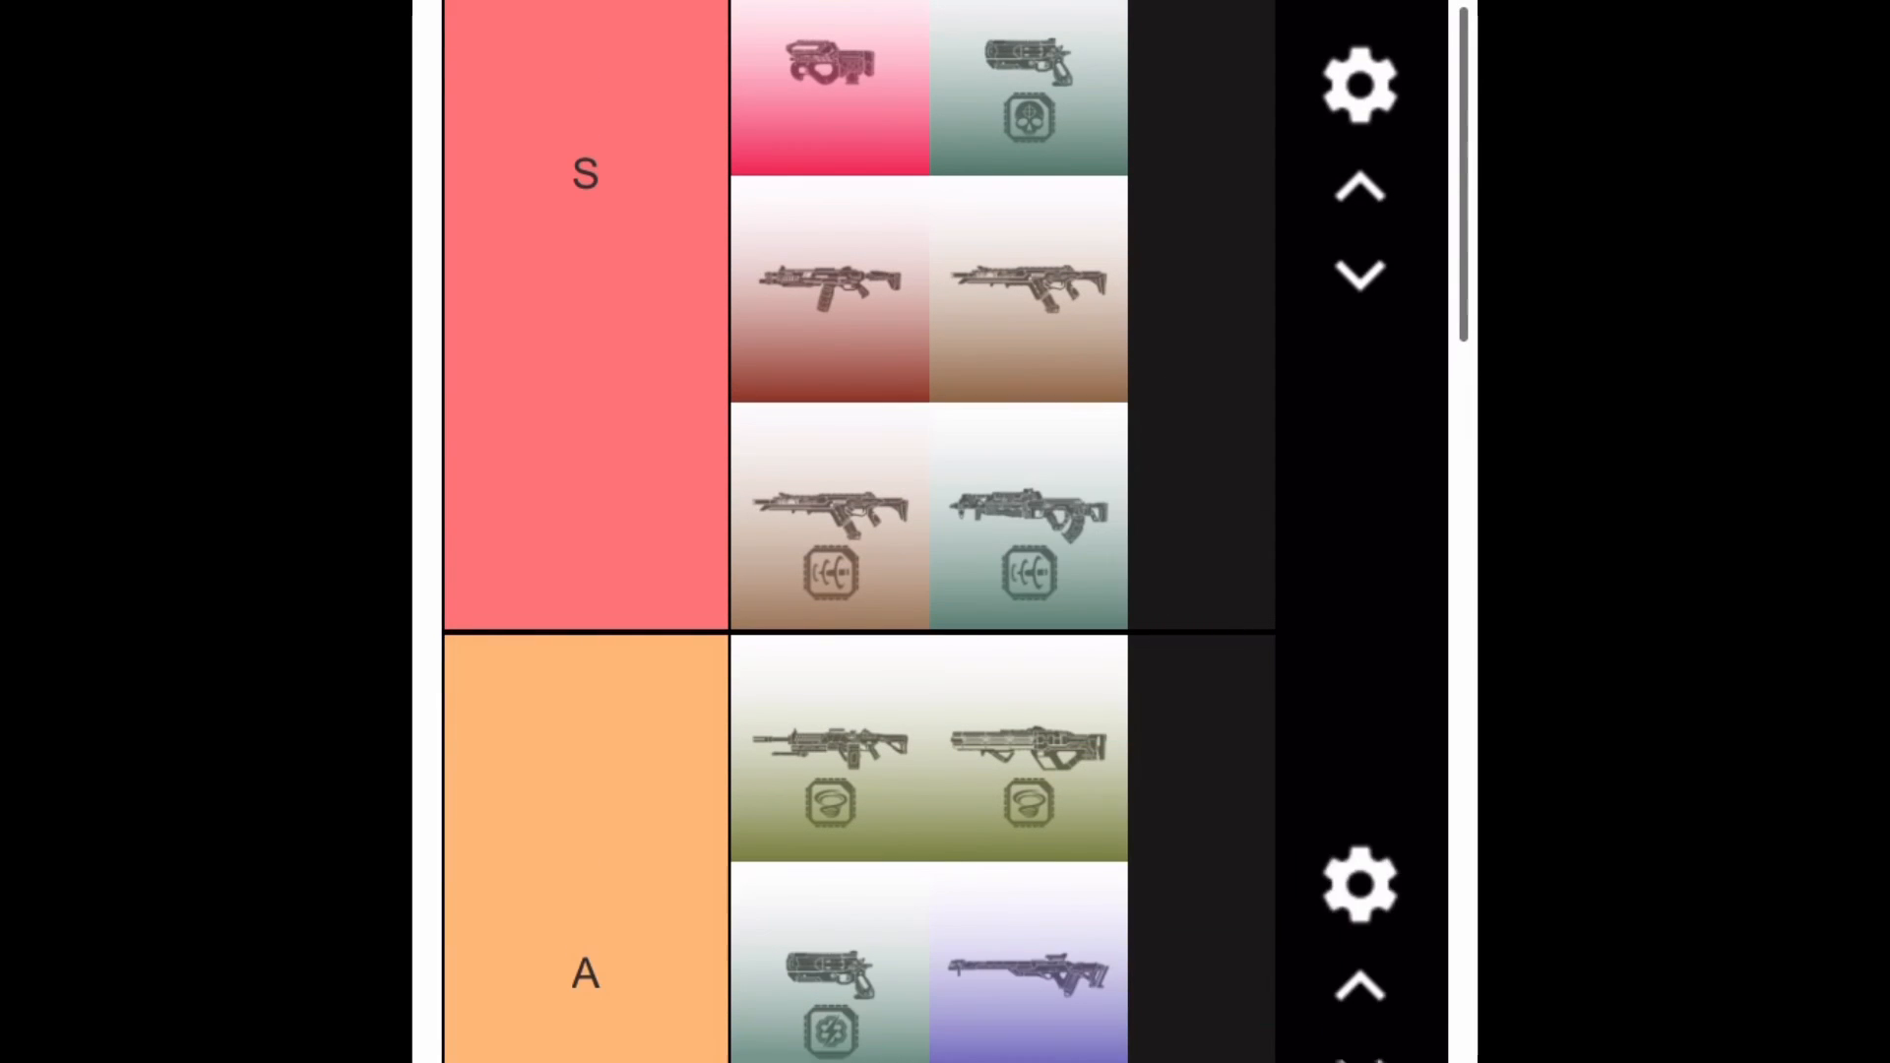
scroll(up, 3)
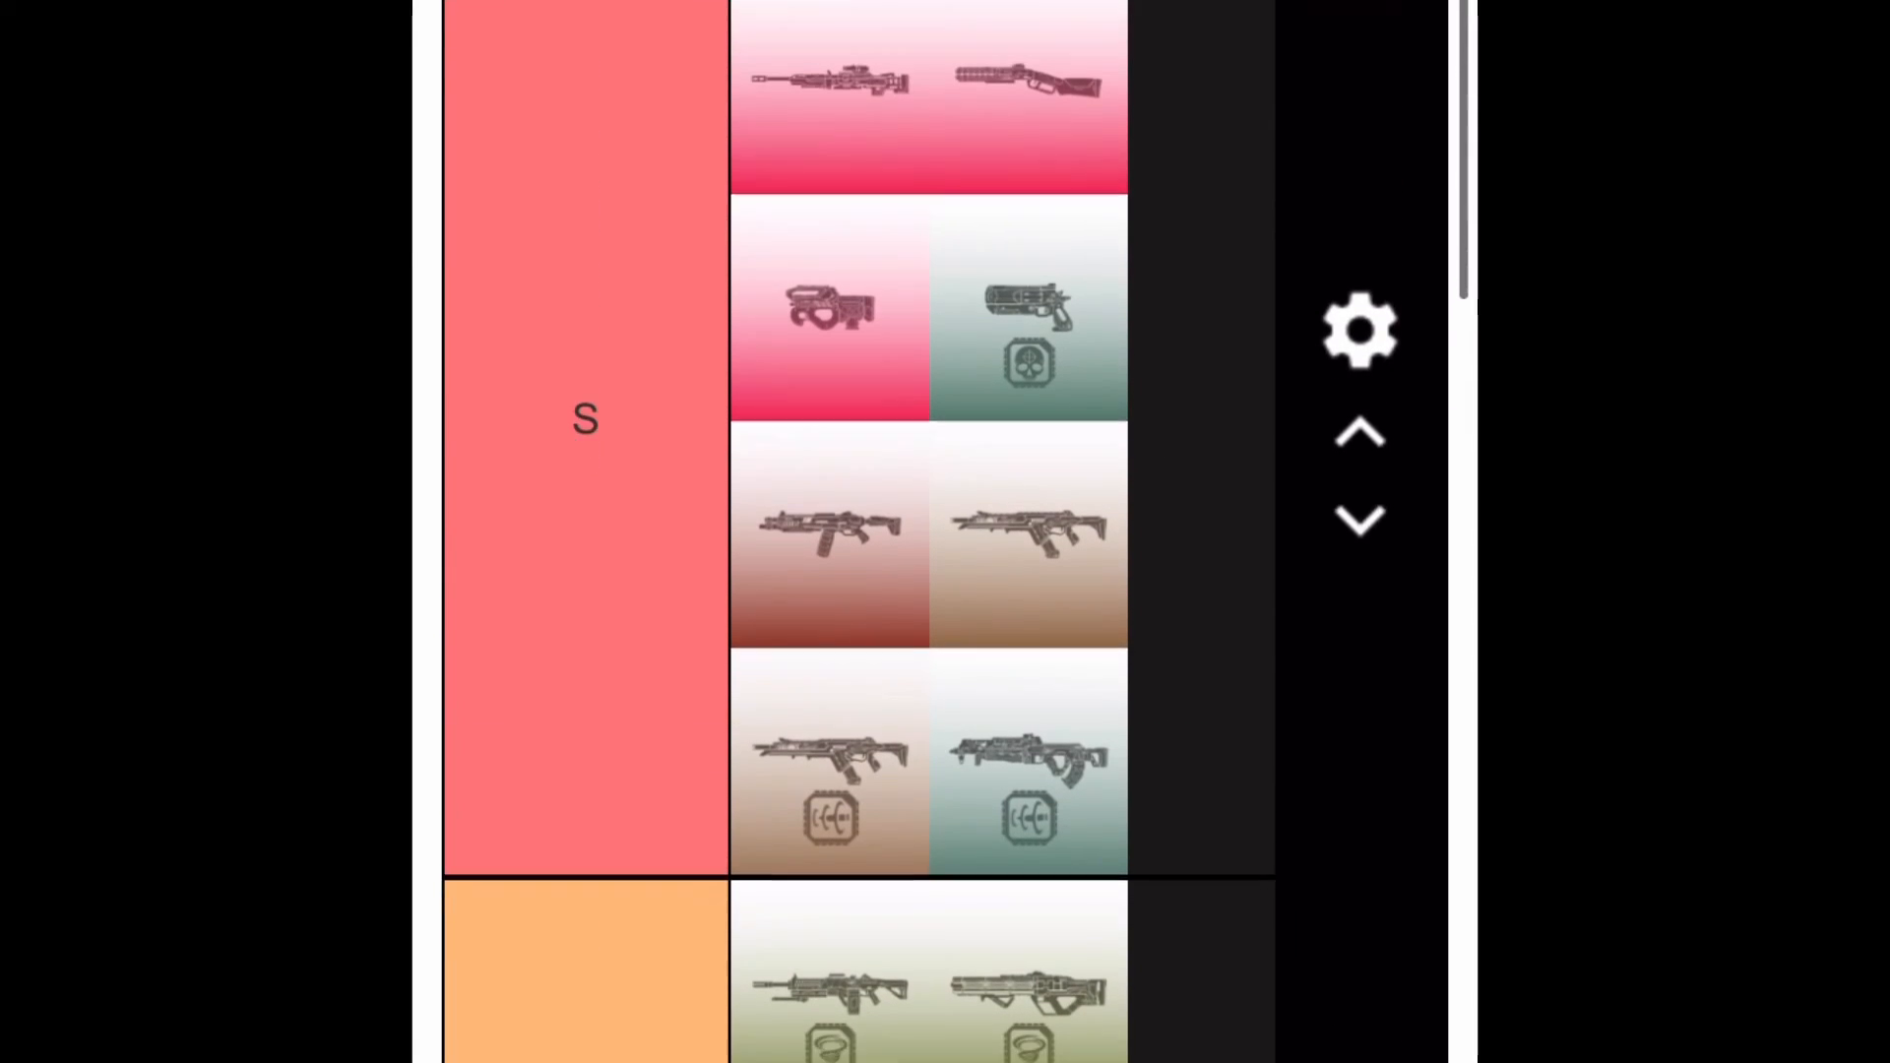
scroll(down, 3)
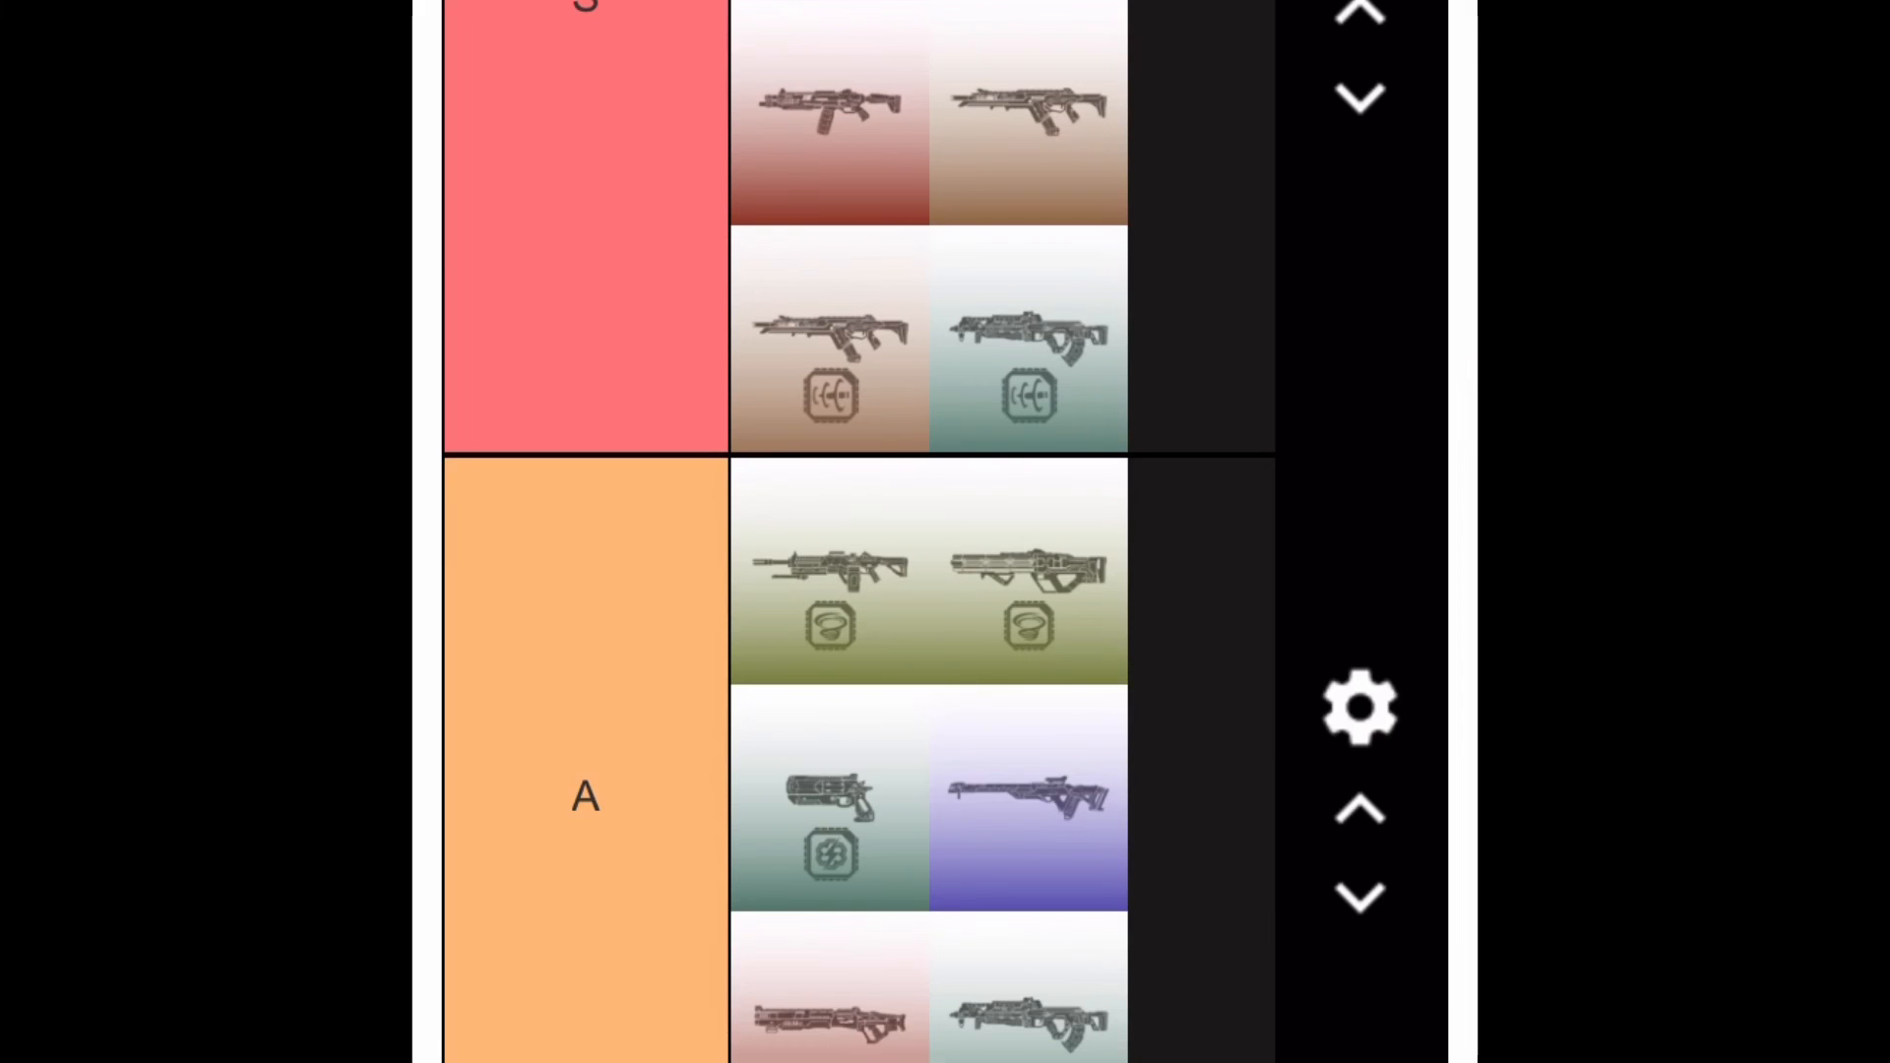
scroll(down, 3)
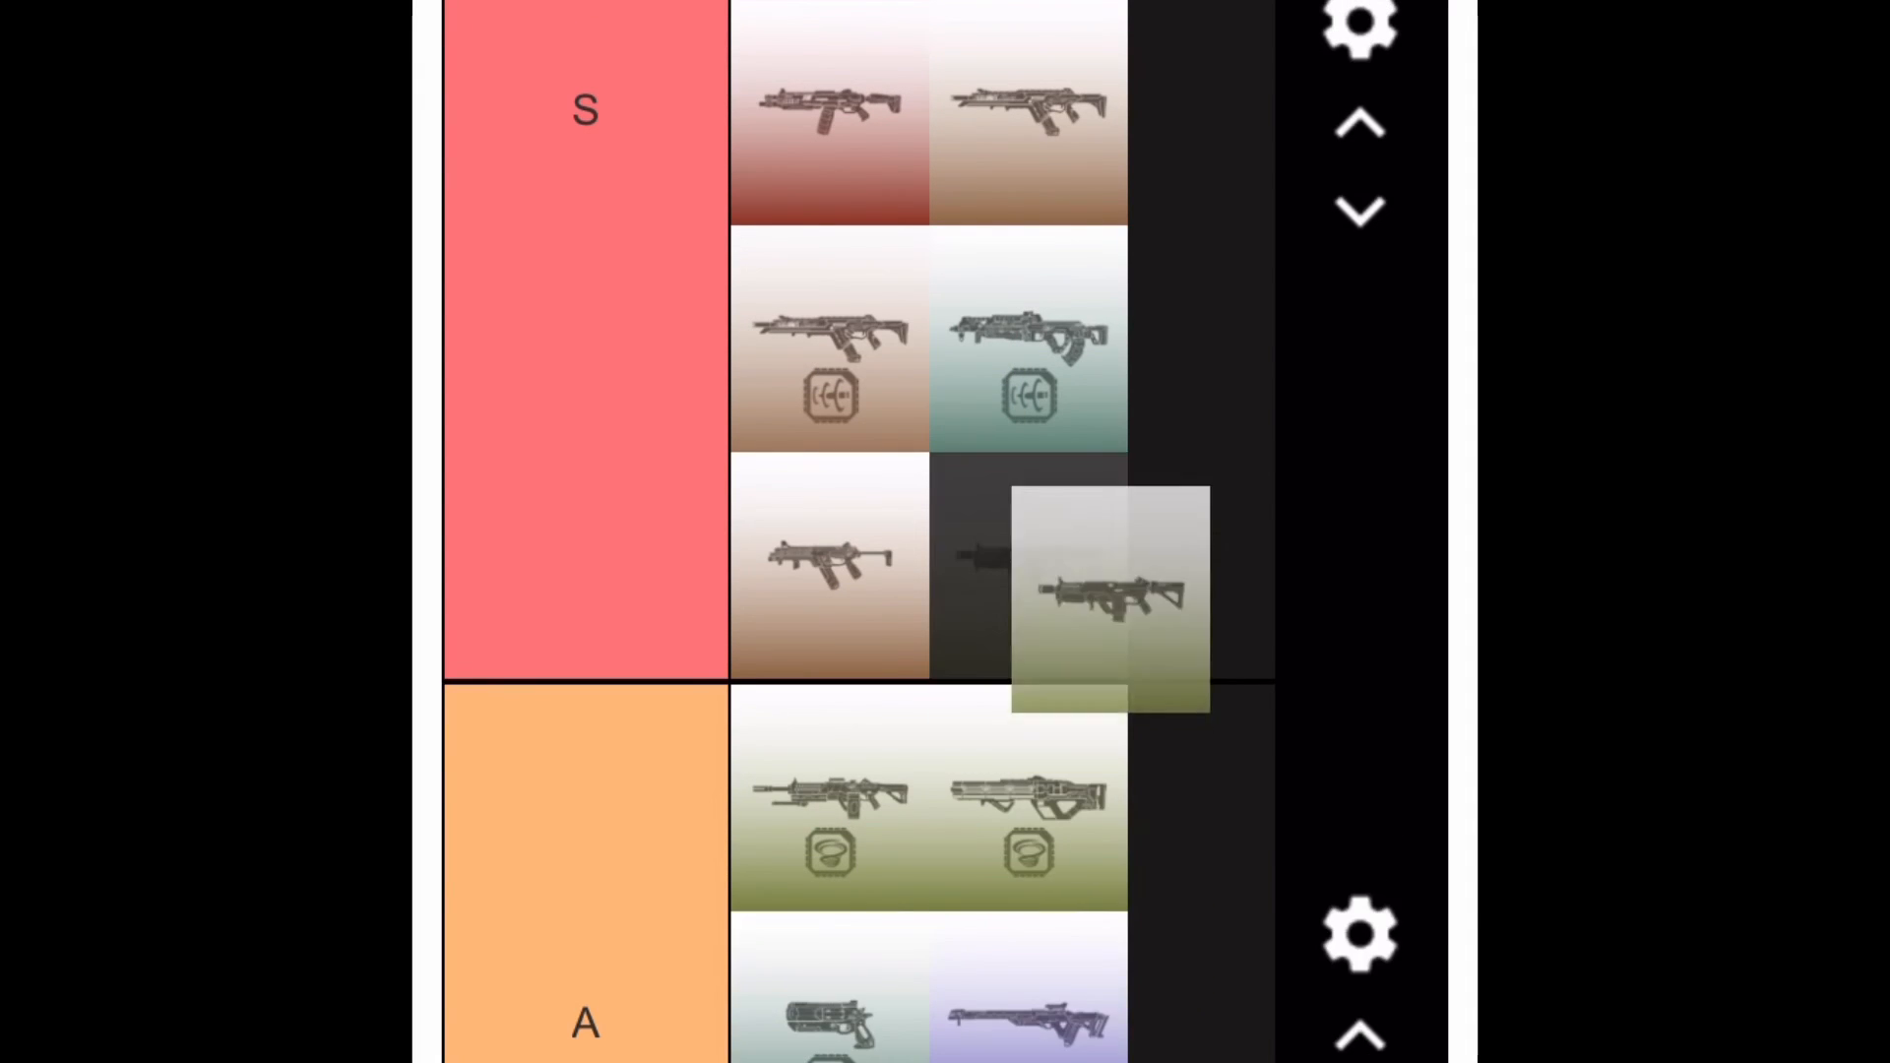
scroll(down, 3)
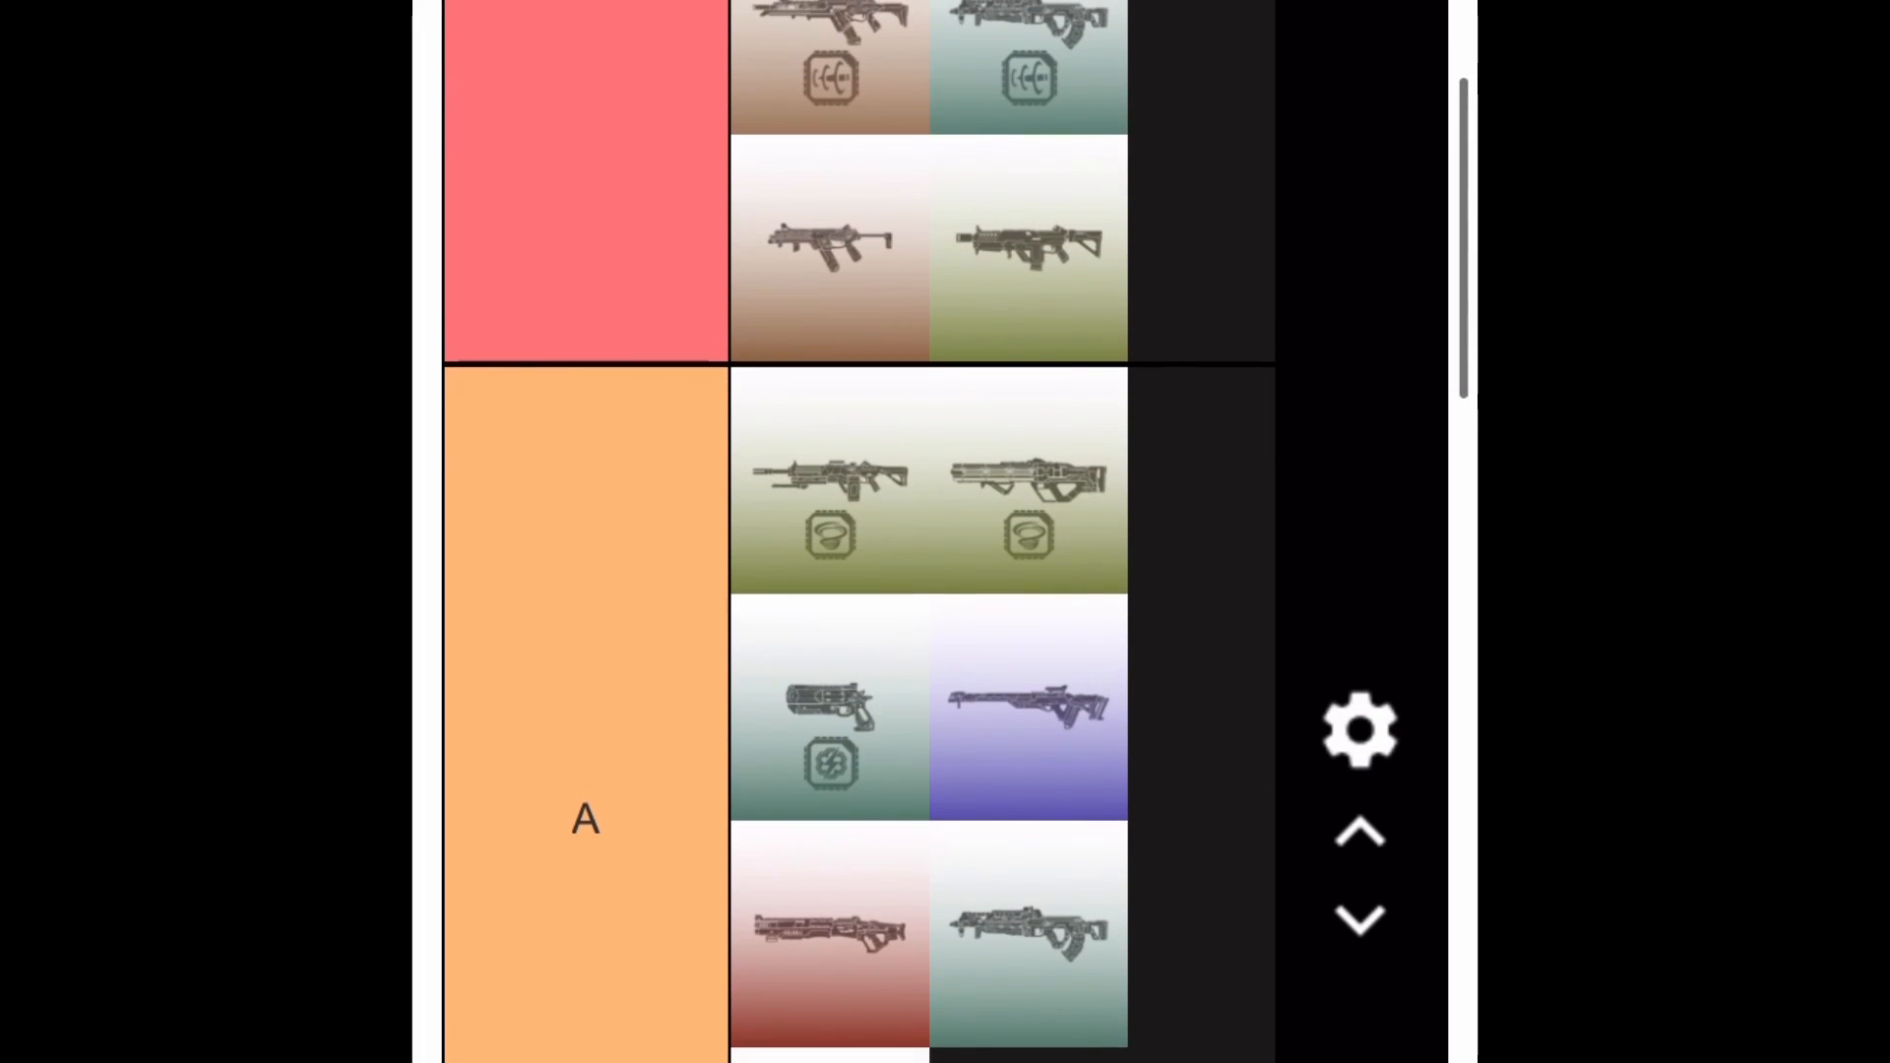
scroll(down, 3)
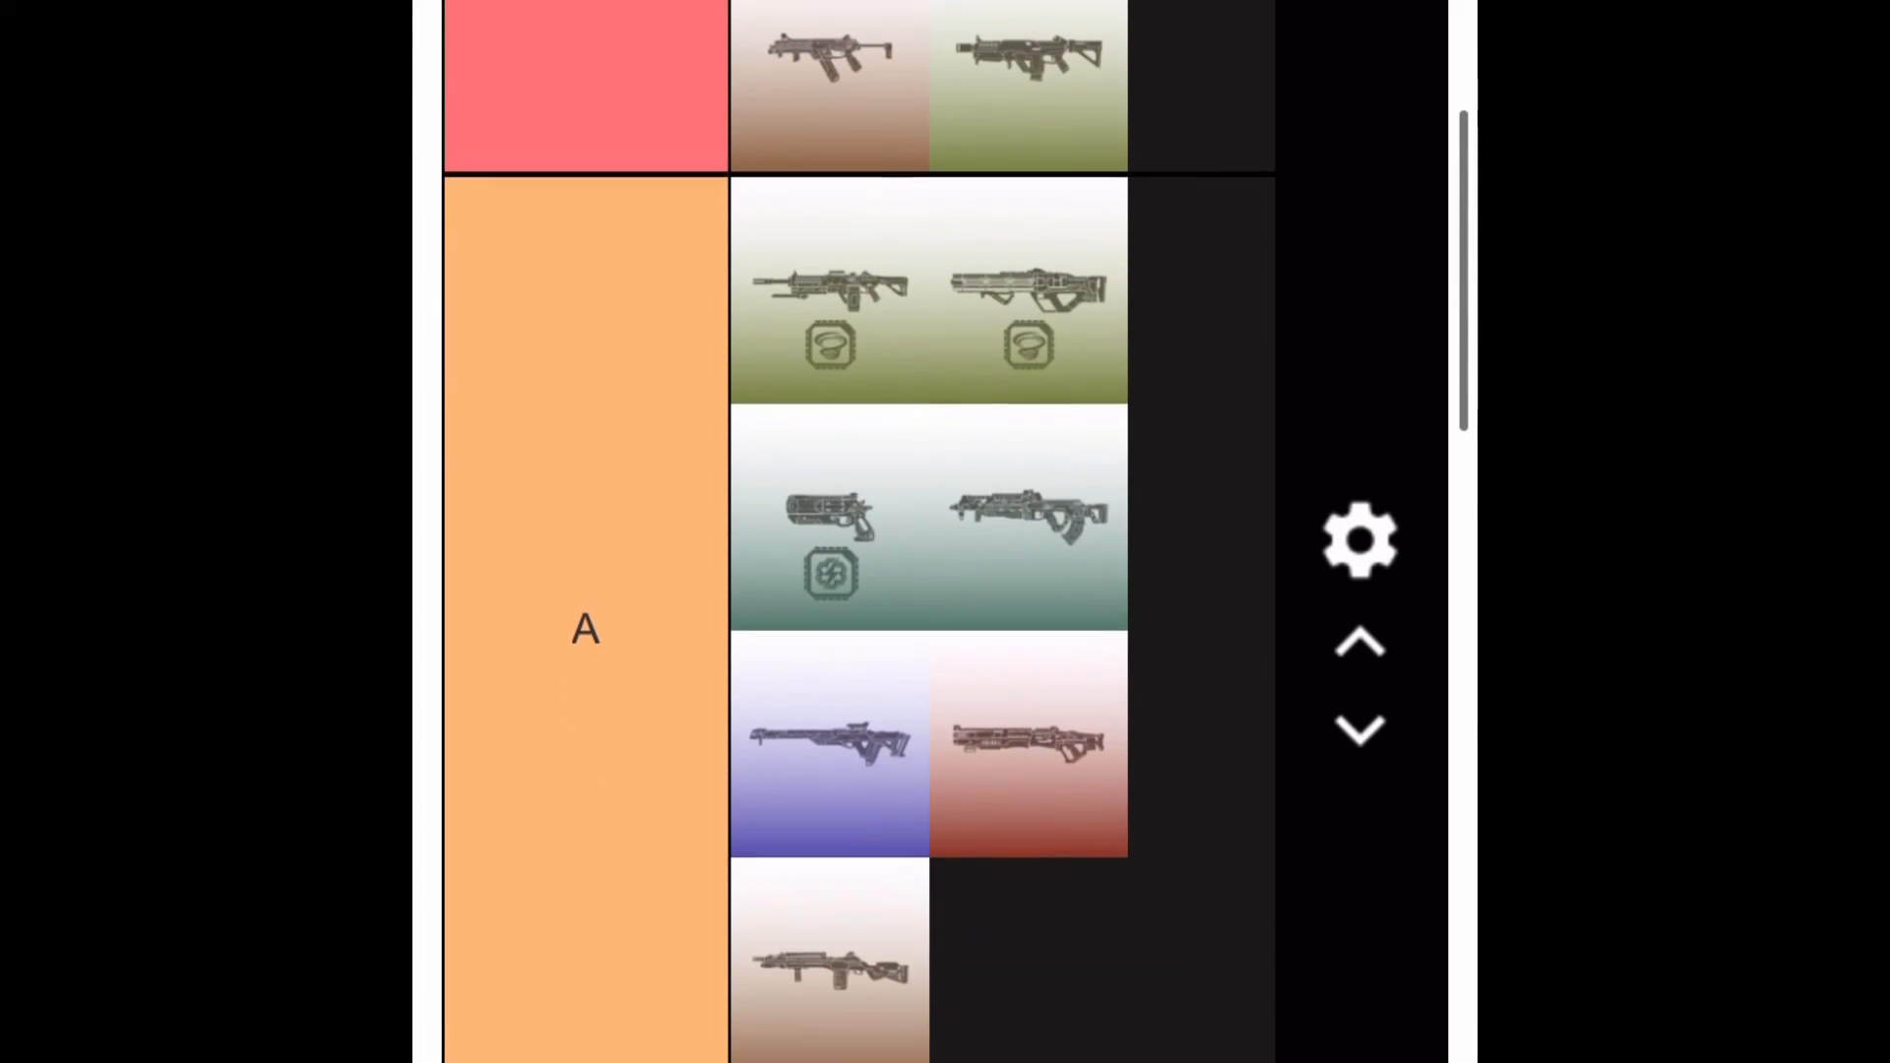
scroll(up, 3)
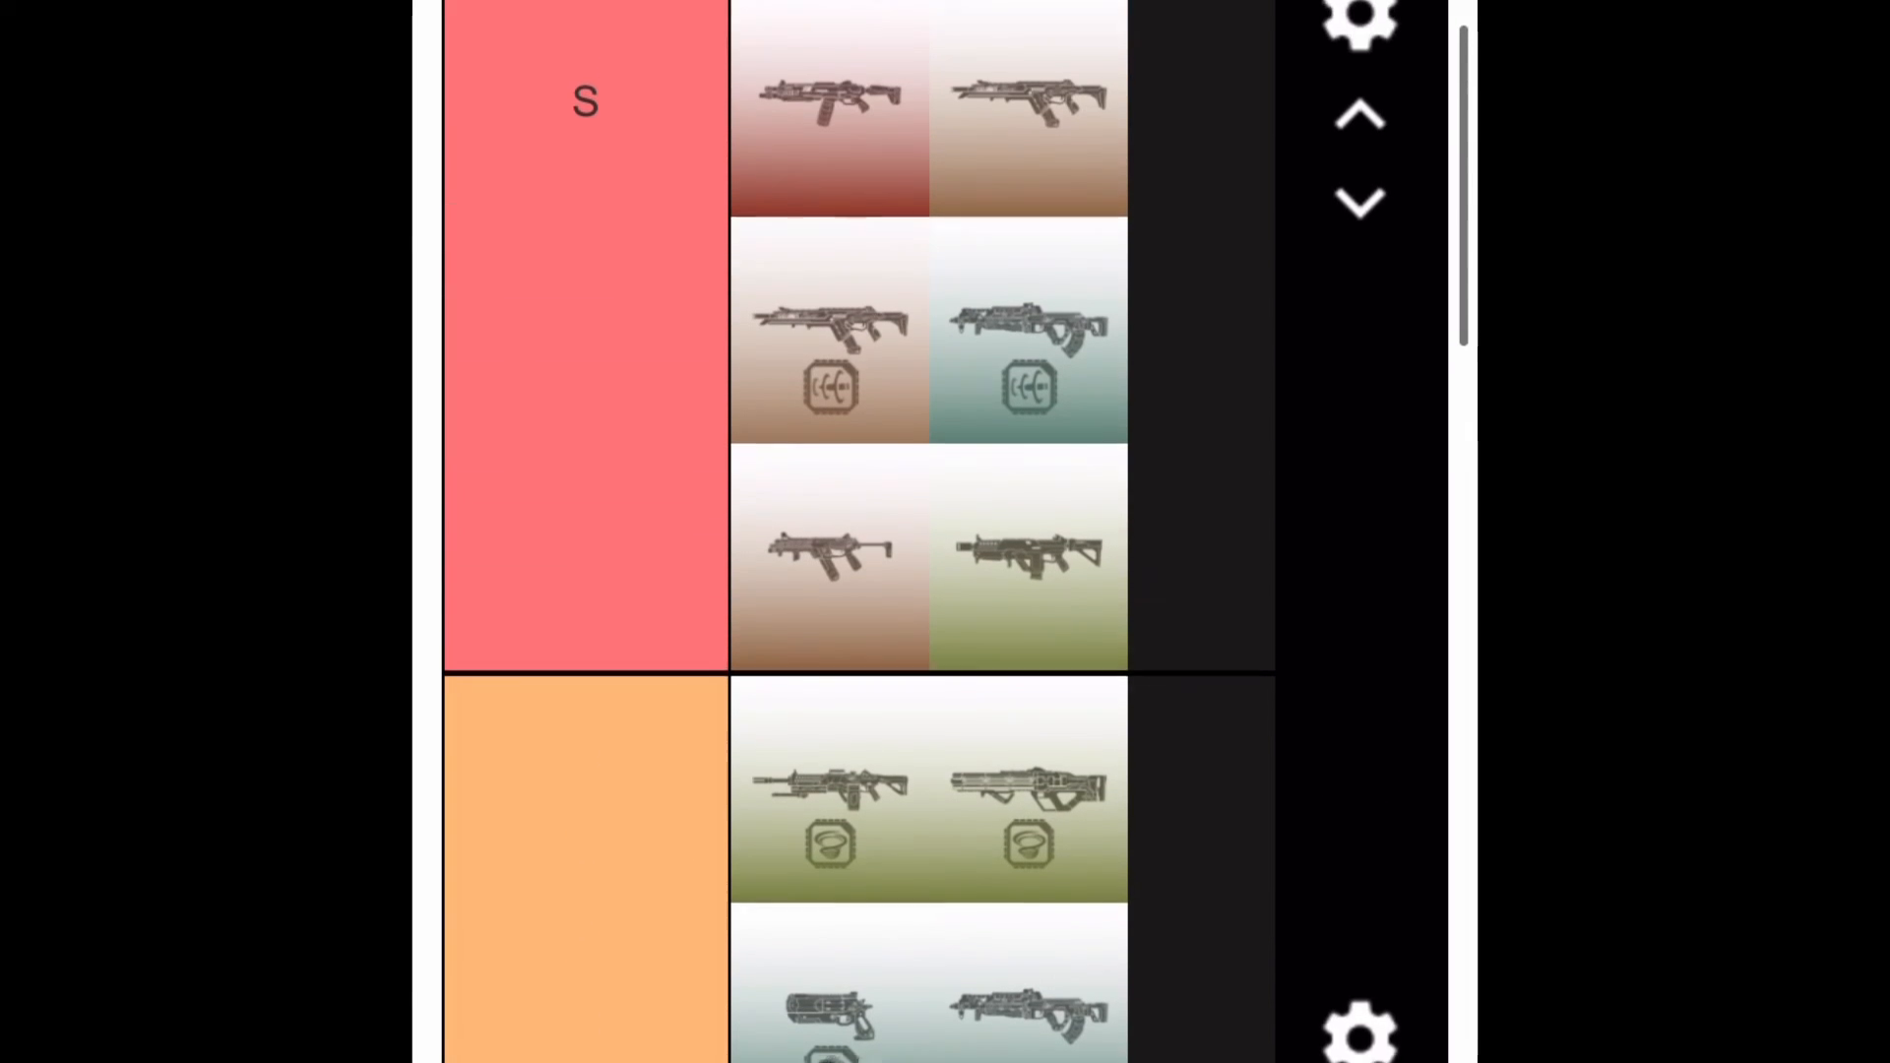
scroll(up, 3)
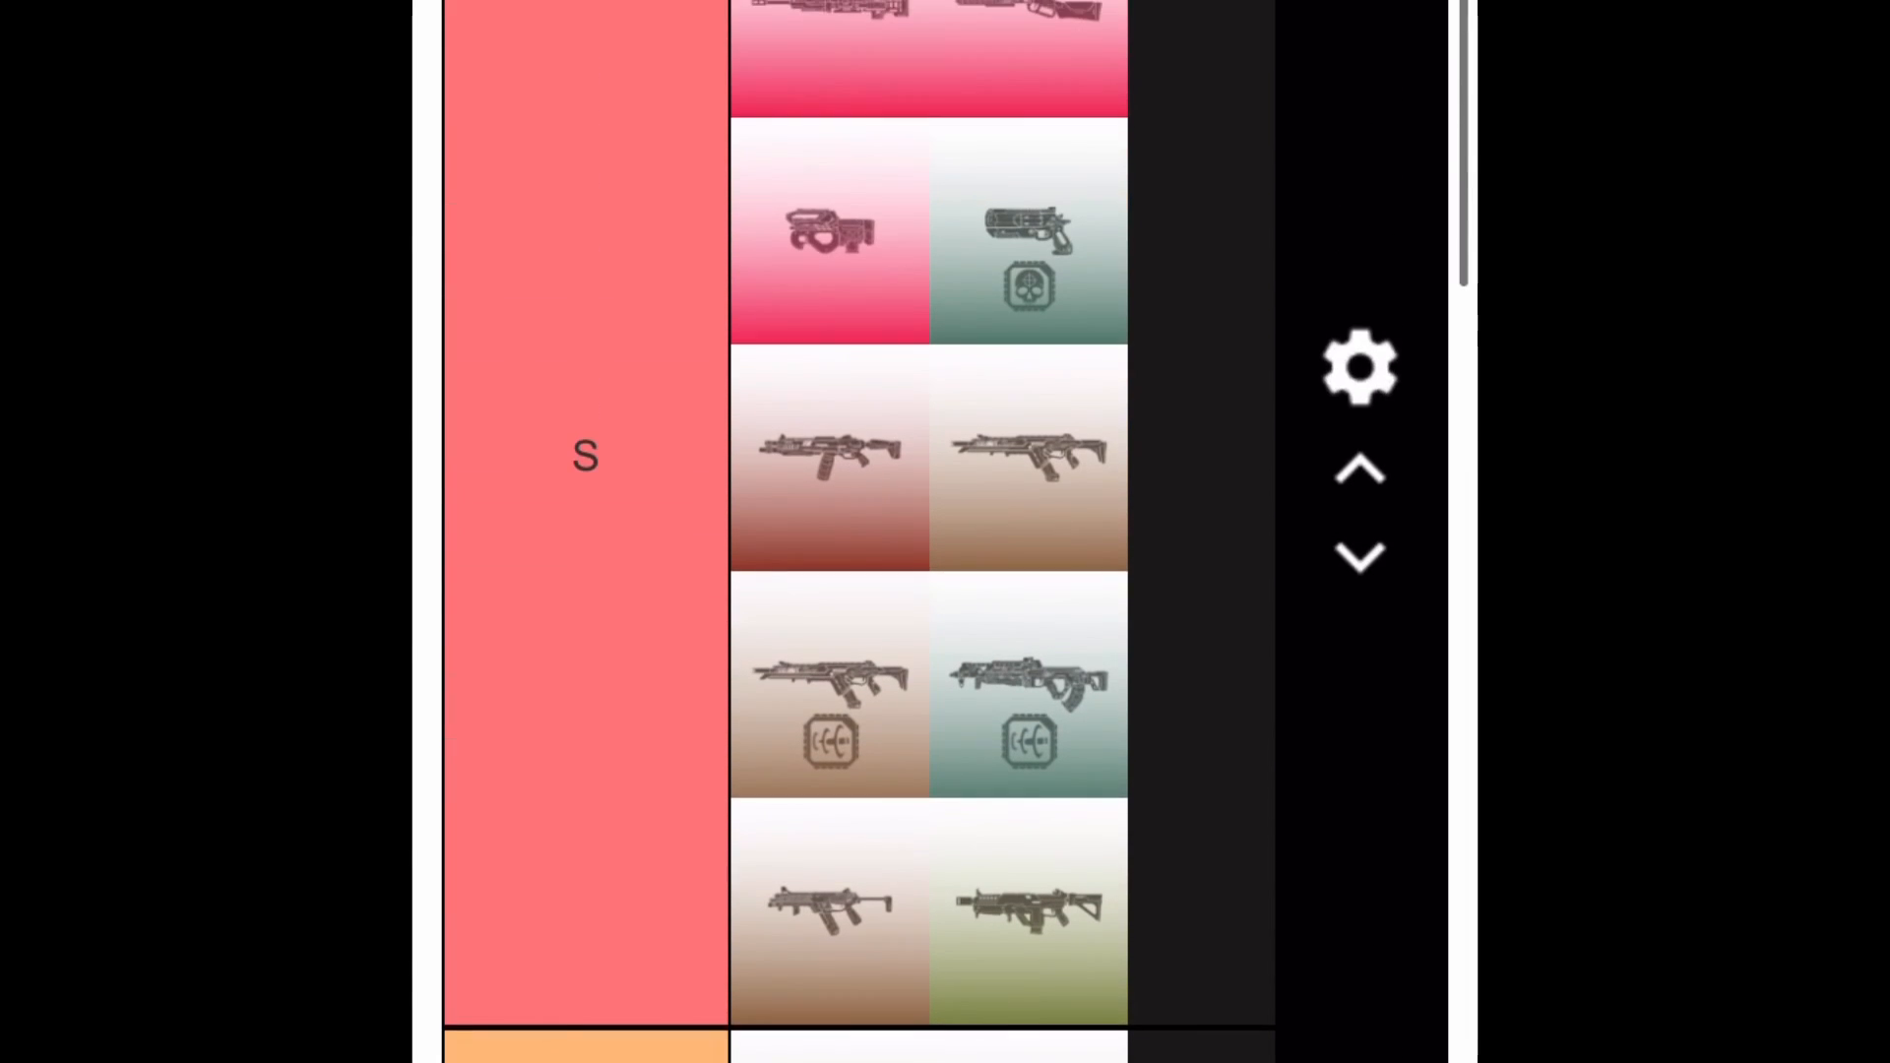
scroll(up, 3)
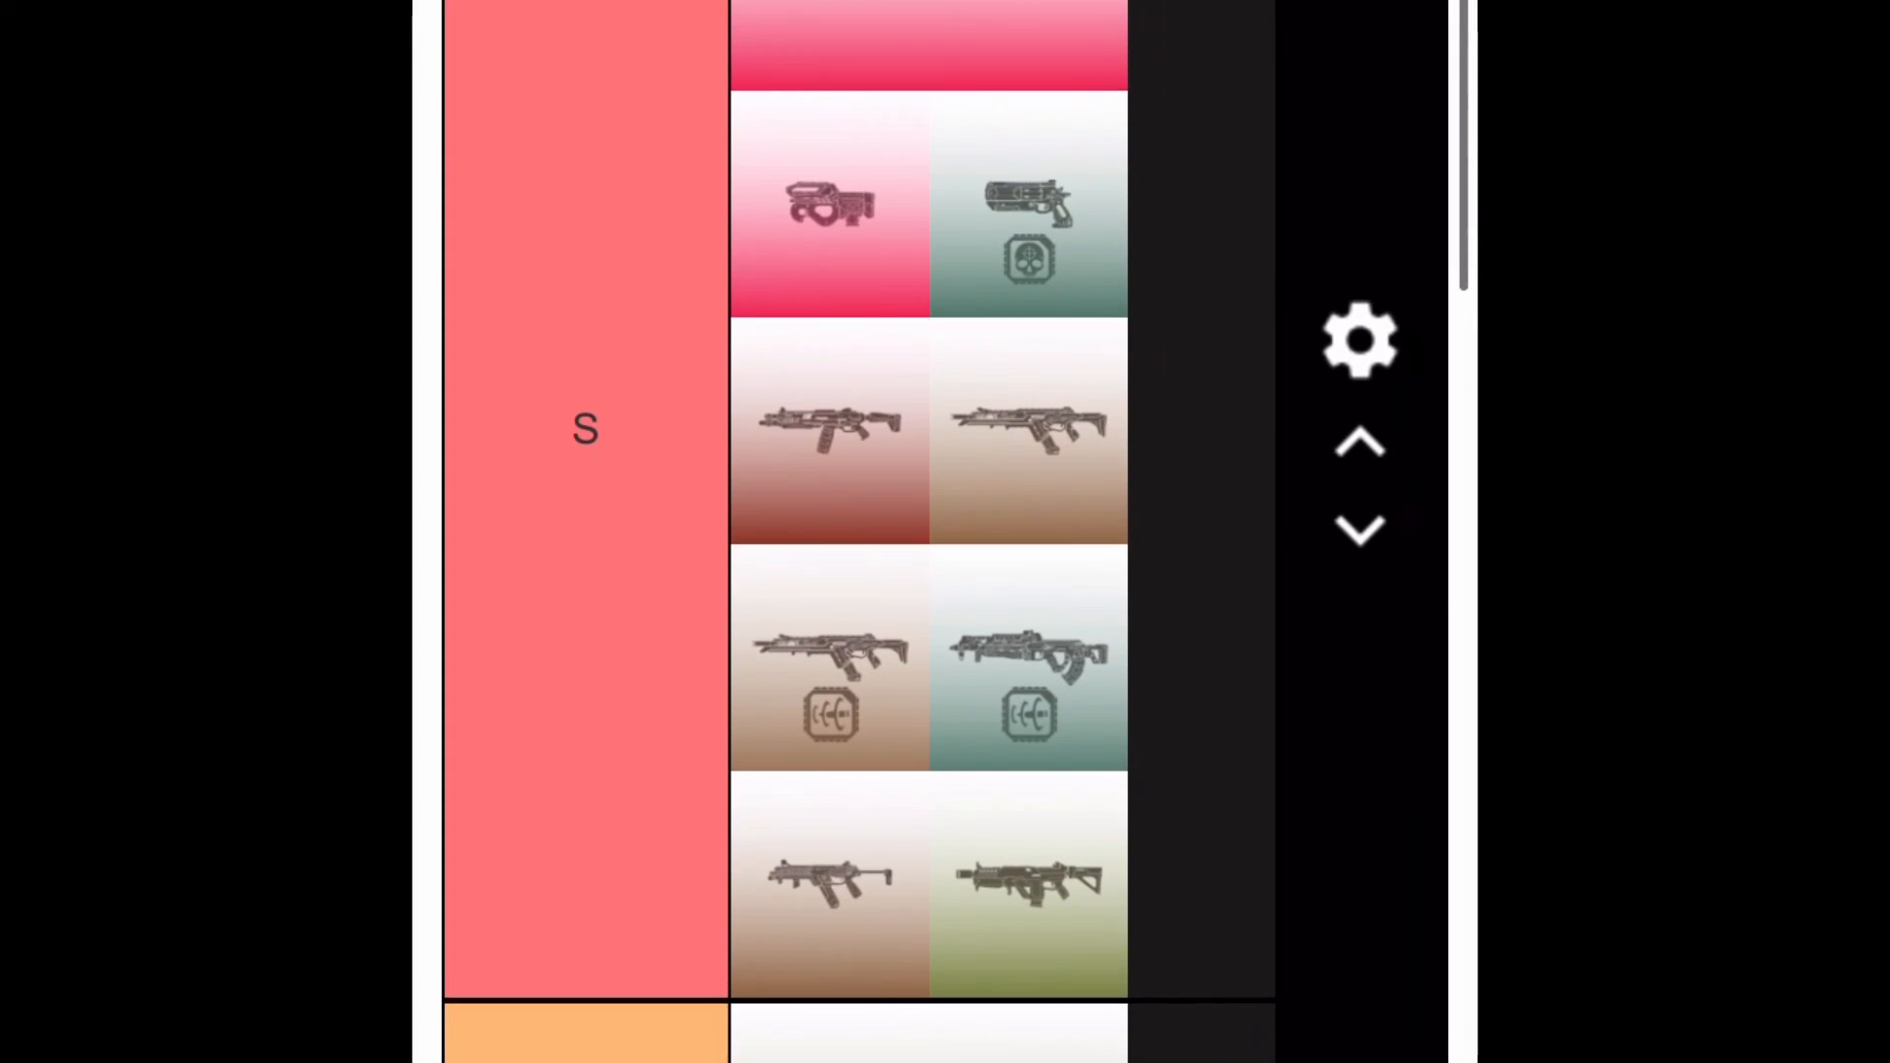
scroll(up, 3)
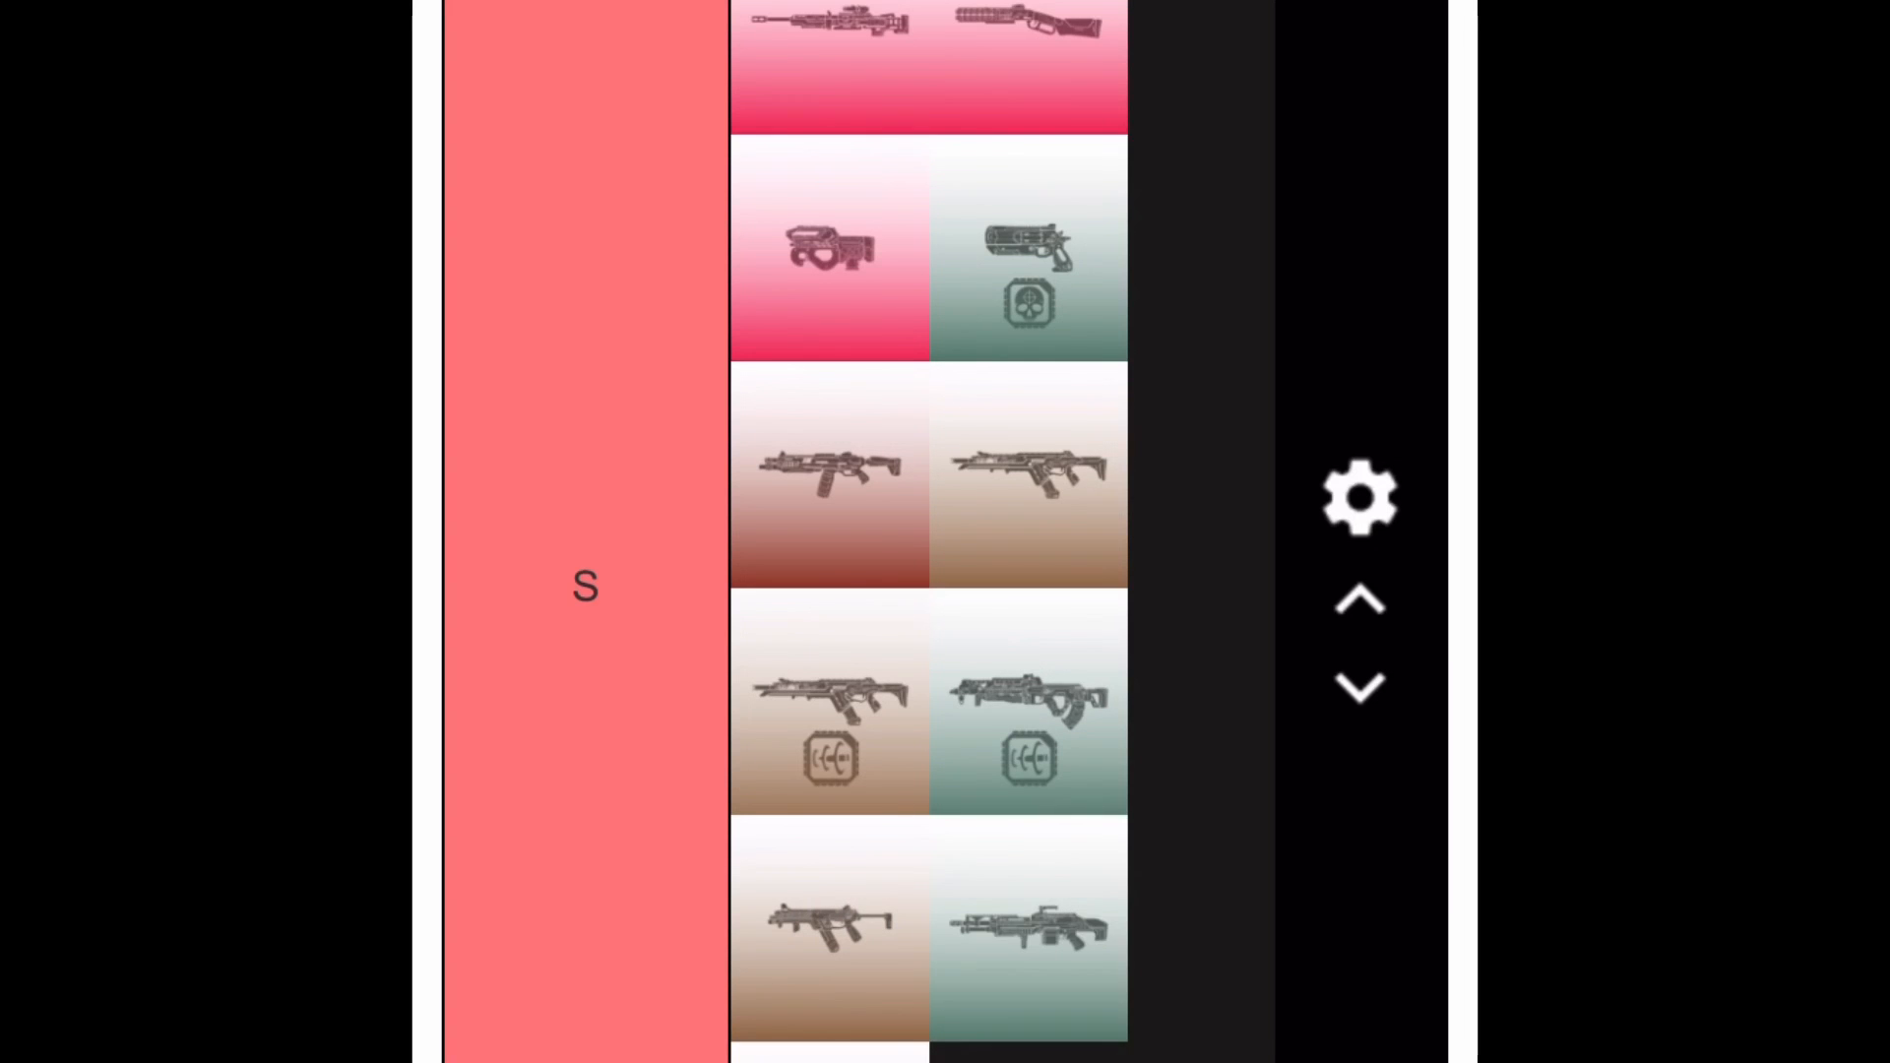
scroll(down, 3)
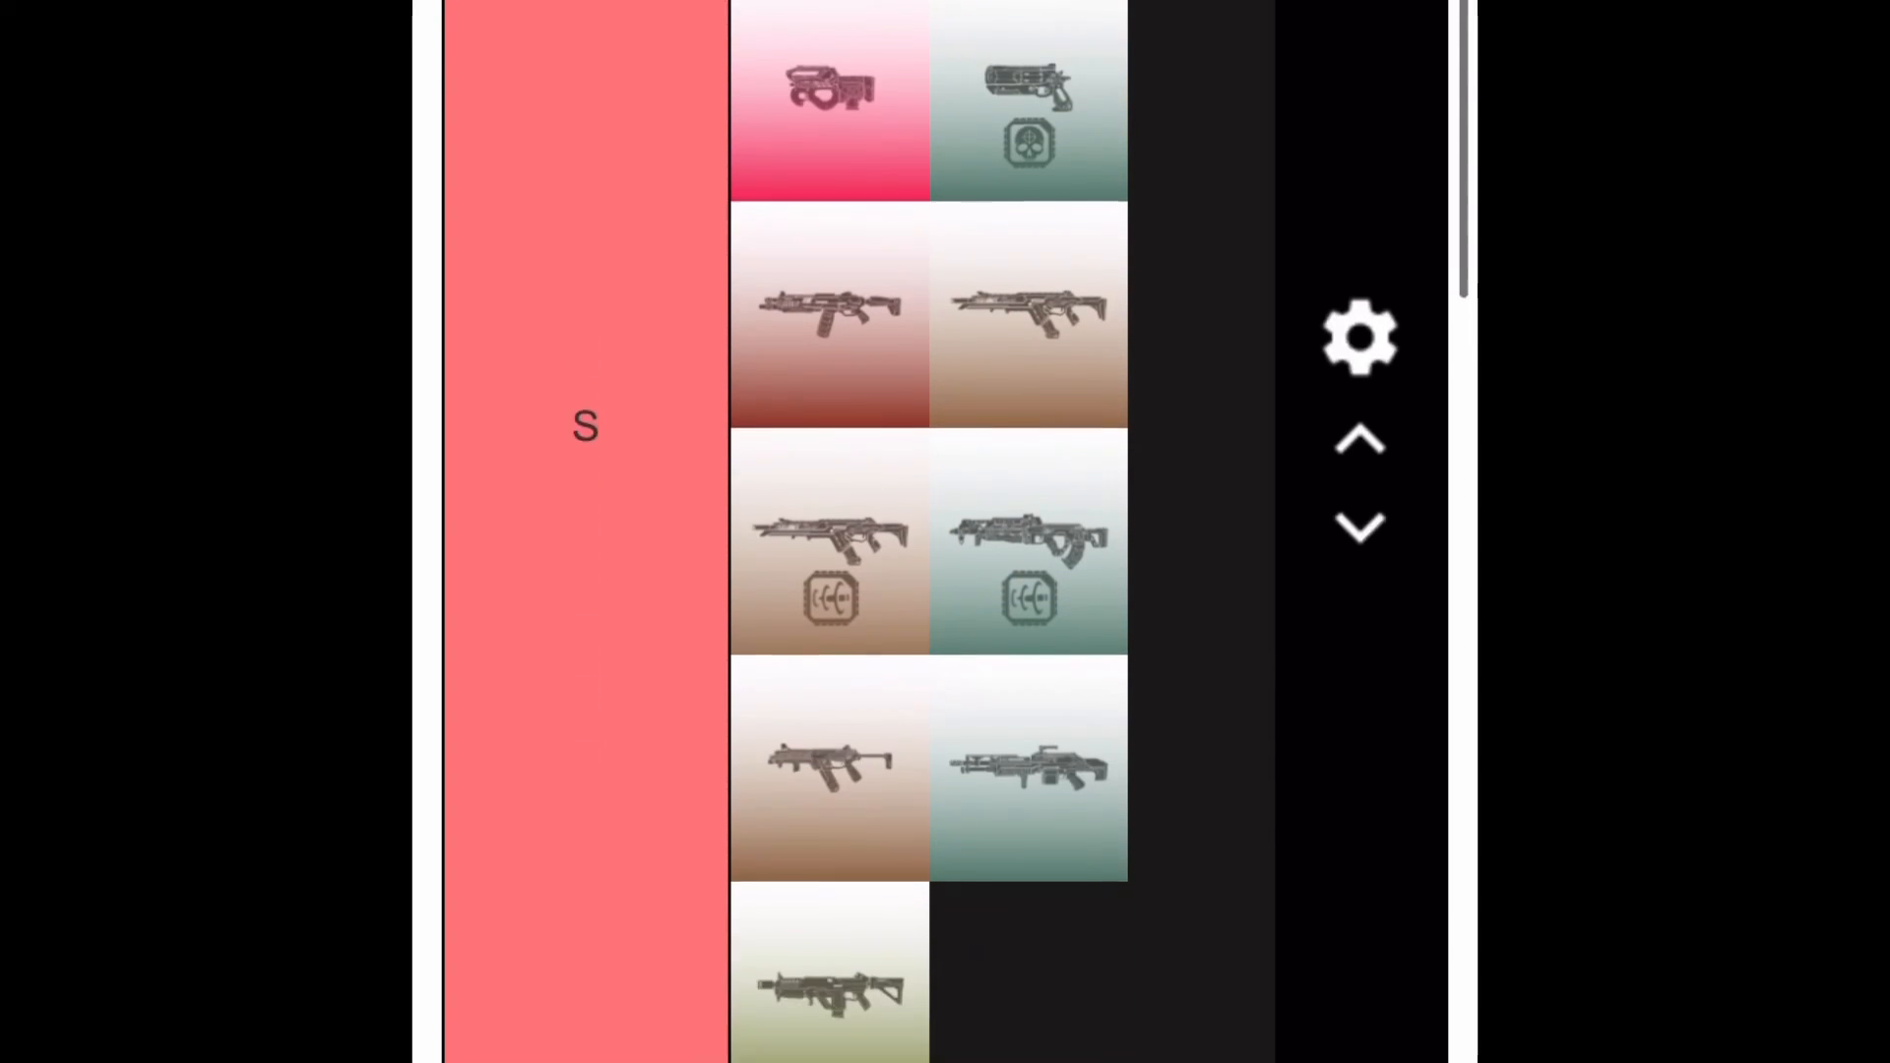
scroll(down, 3)
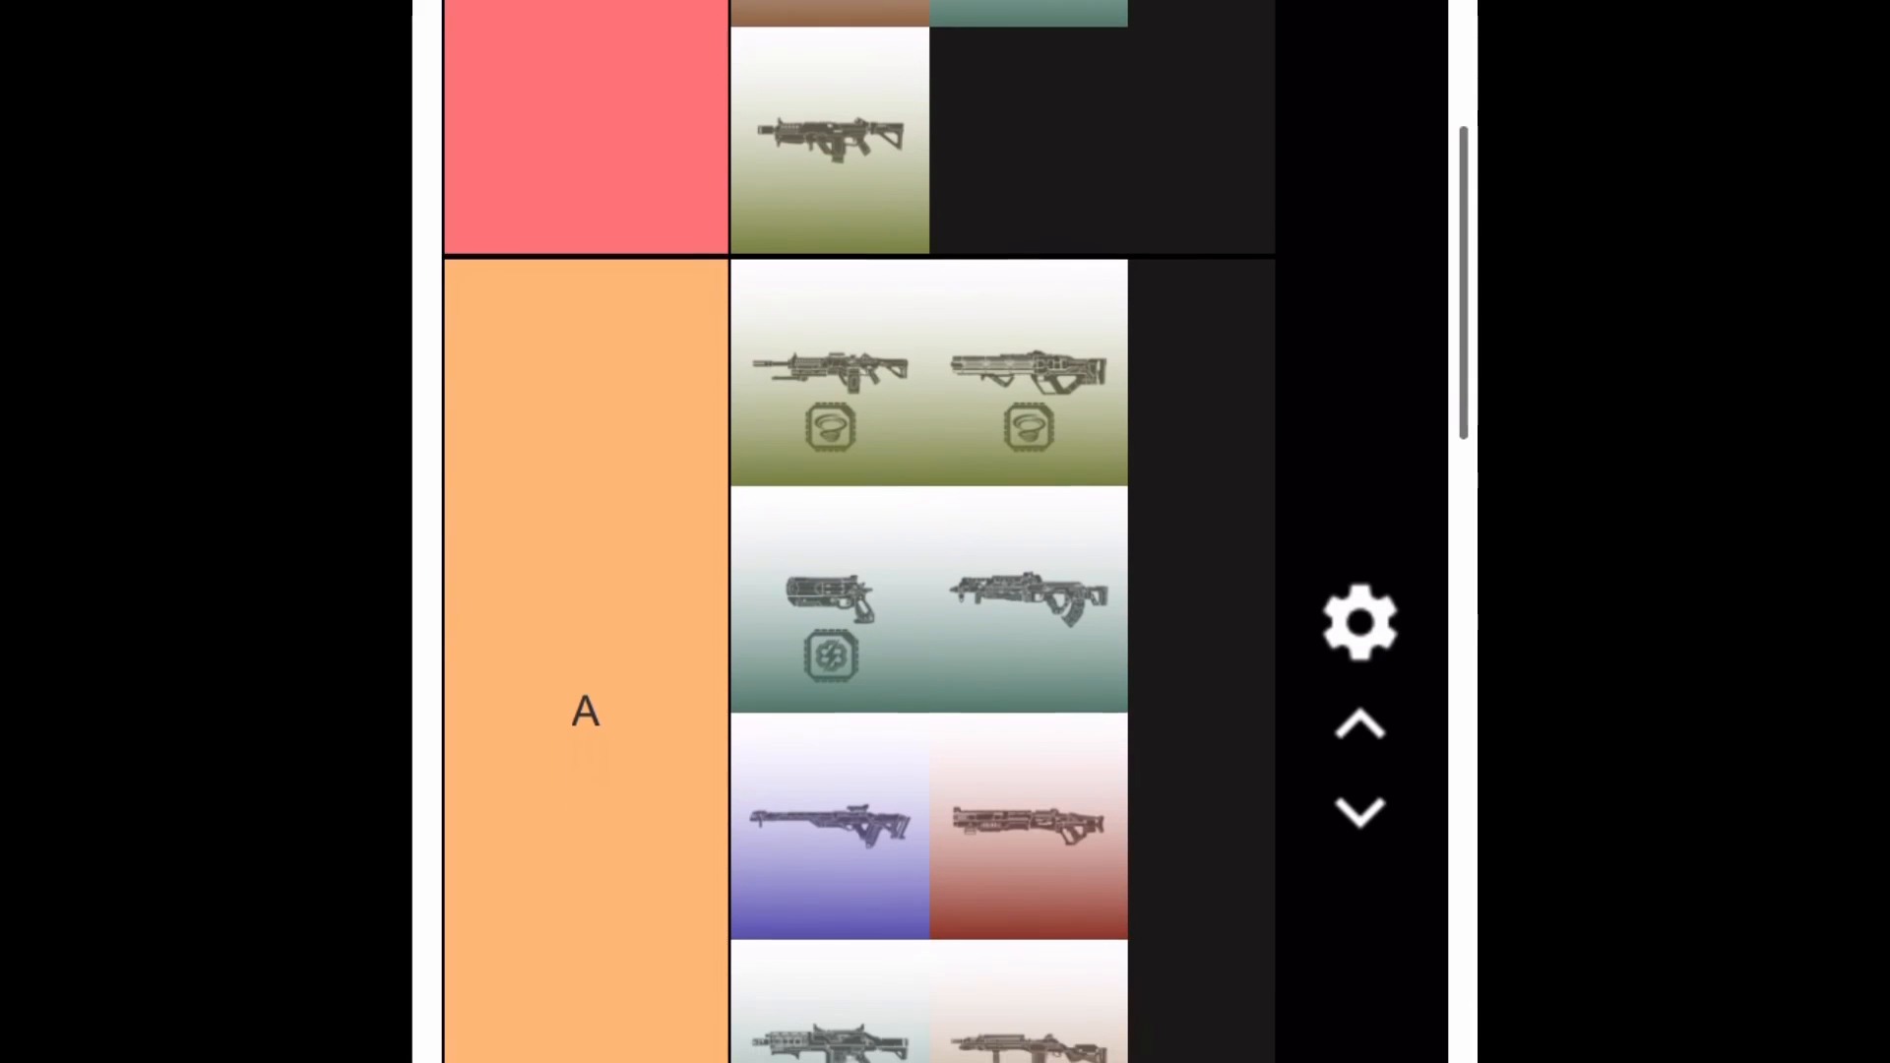
scroll(down, 3)
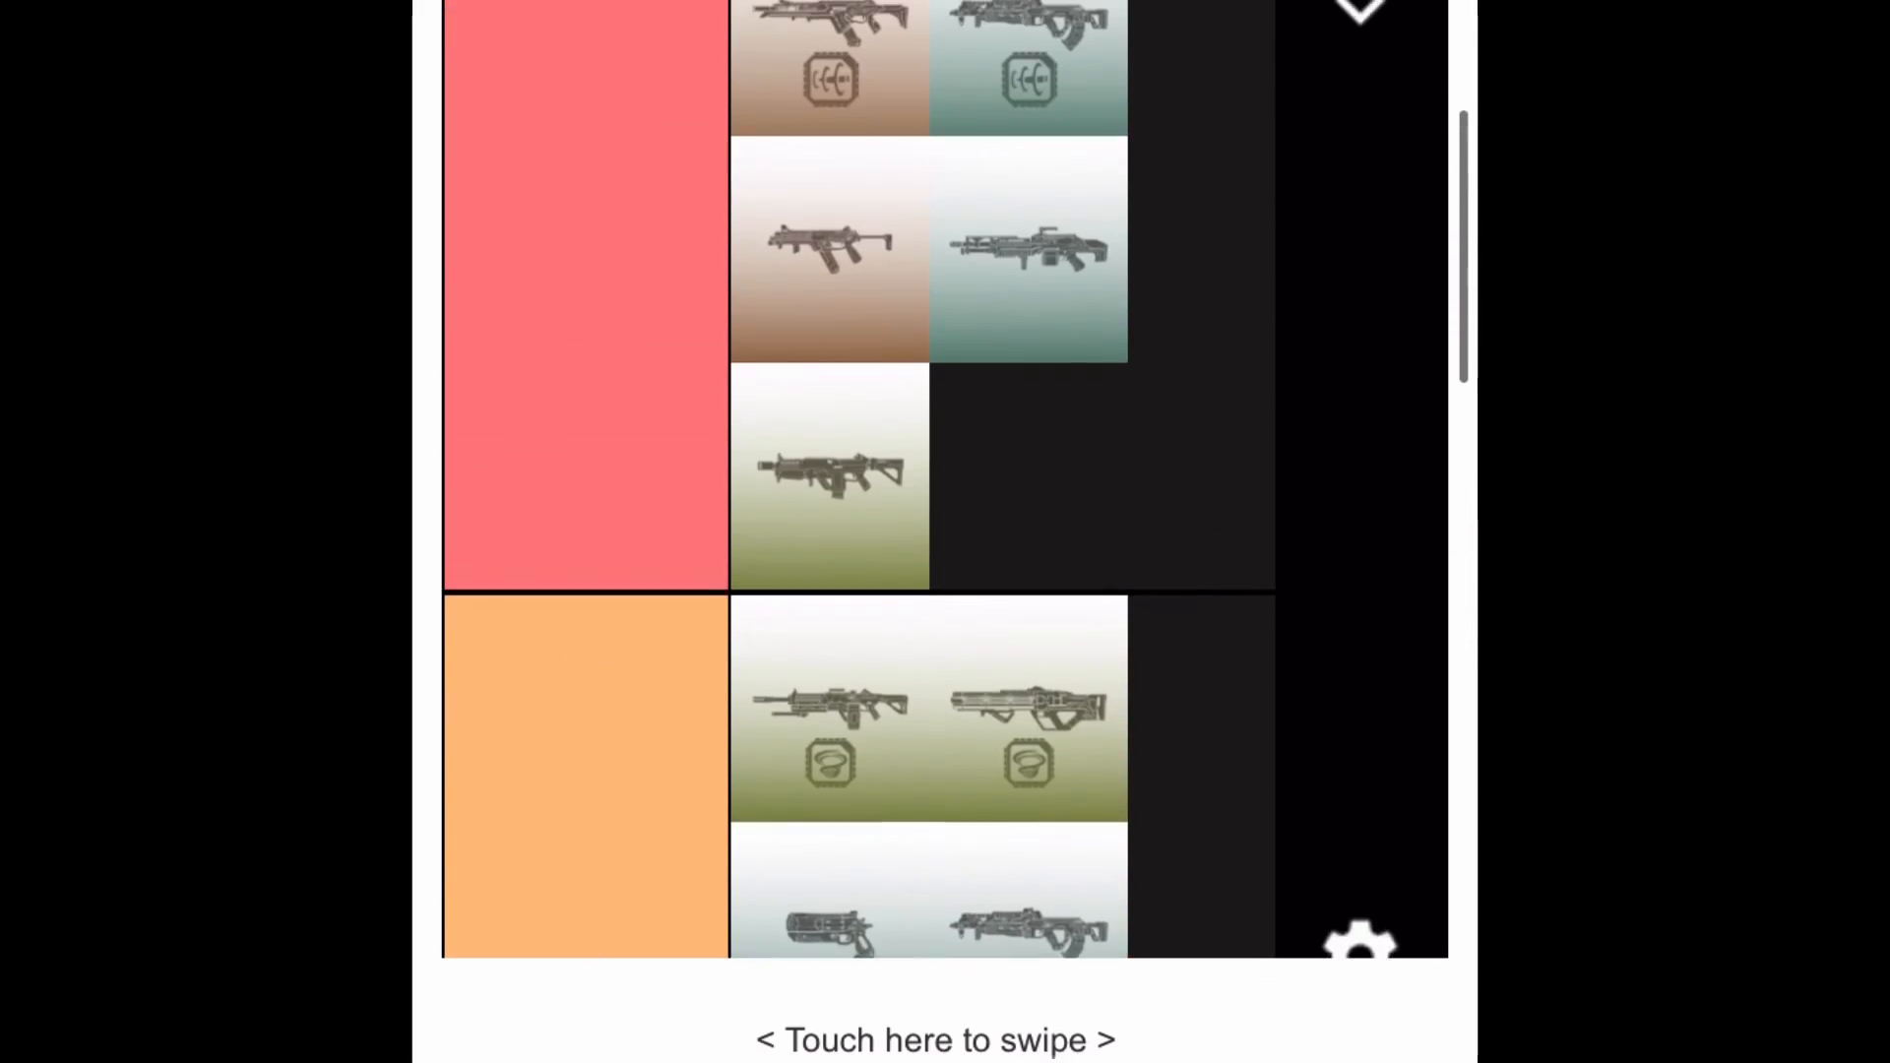
scroll(up, 3)
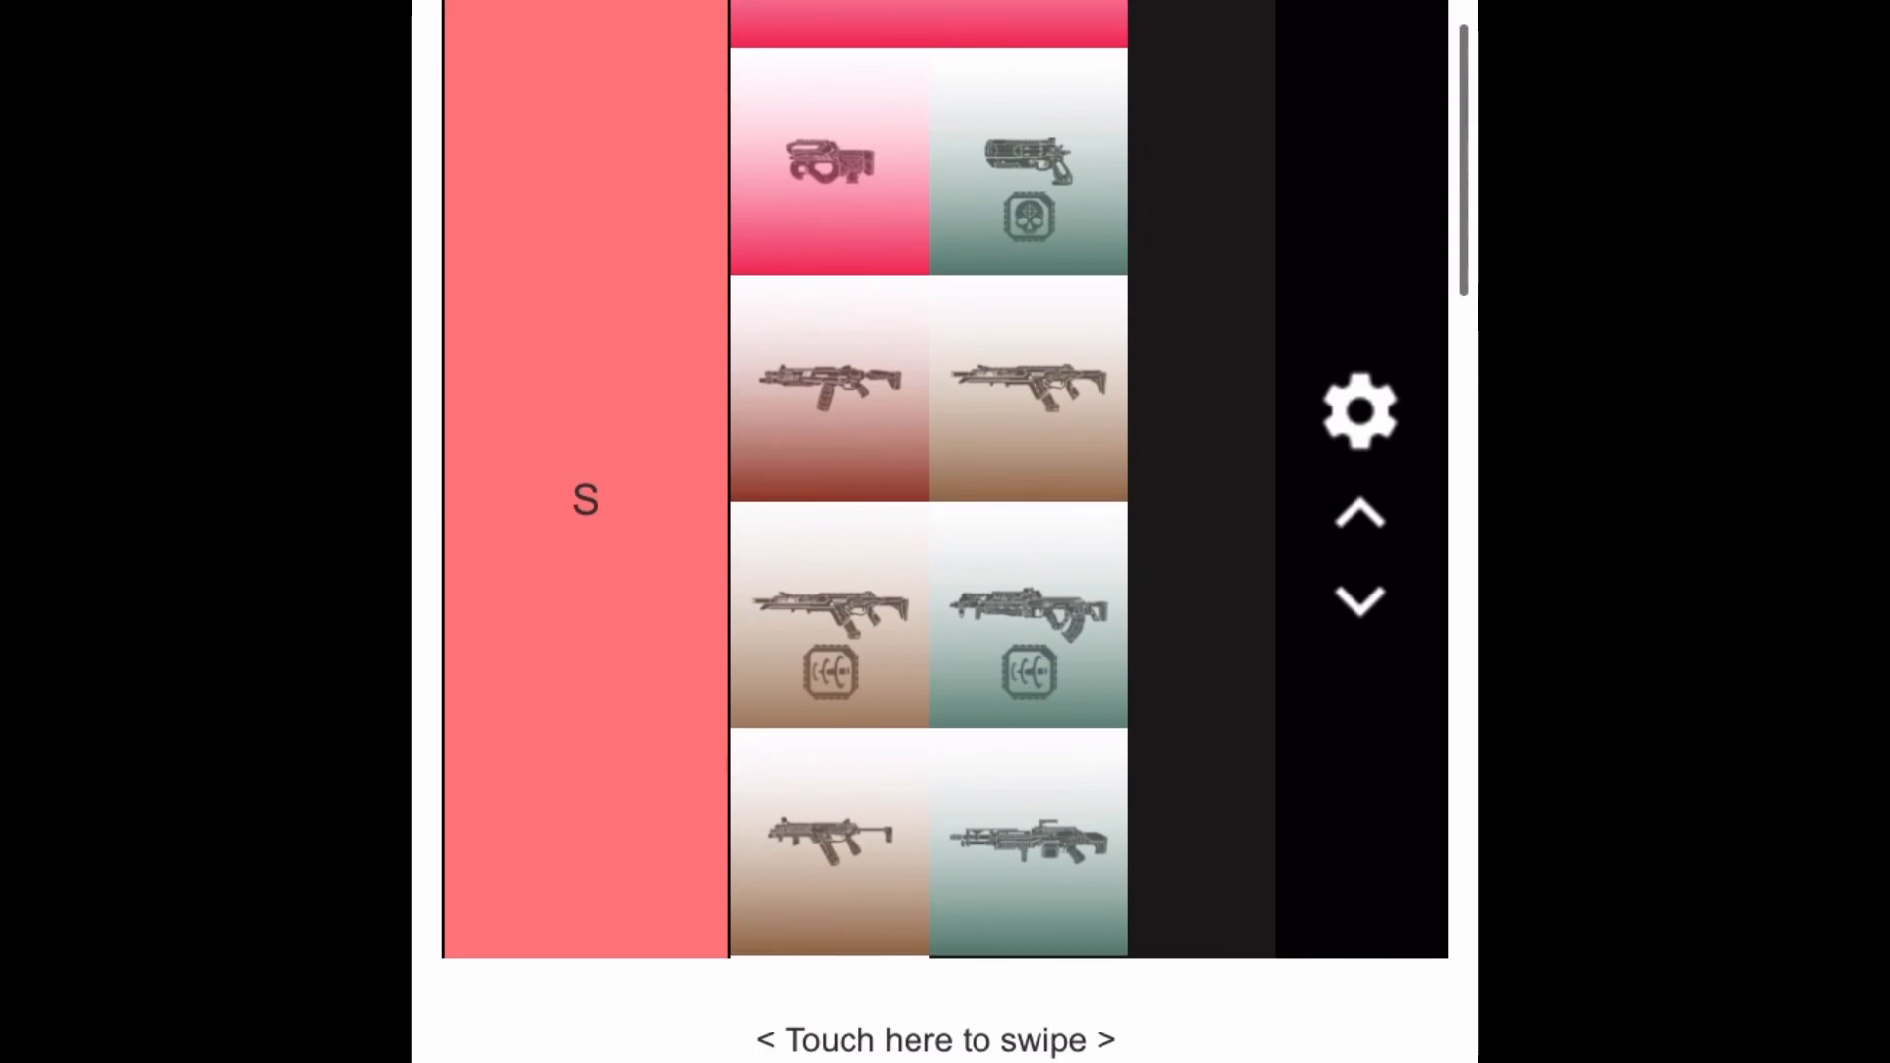
scroll(down, 3)
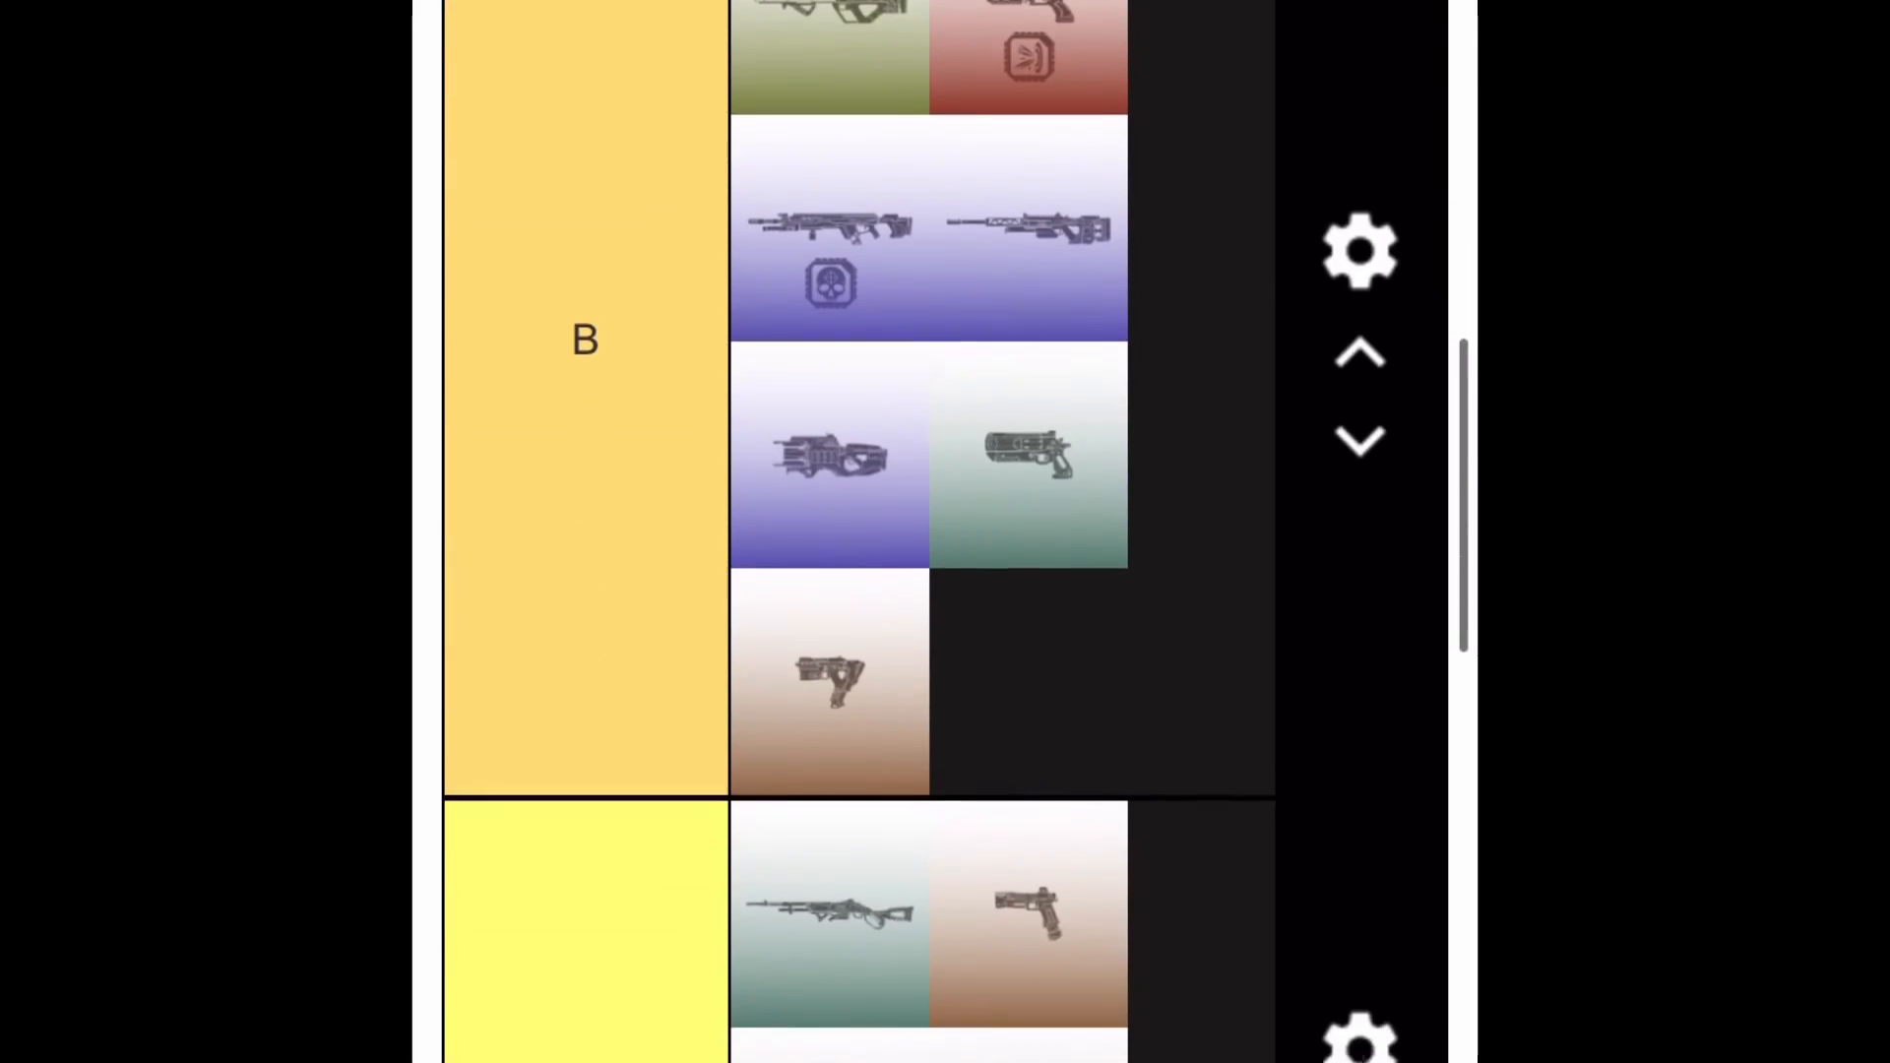
scroll(down, 3)
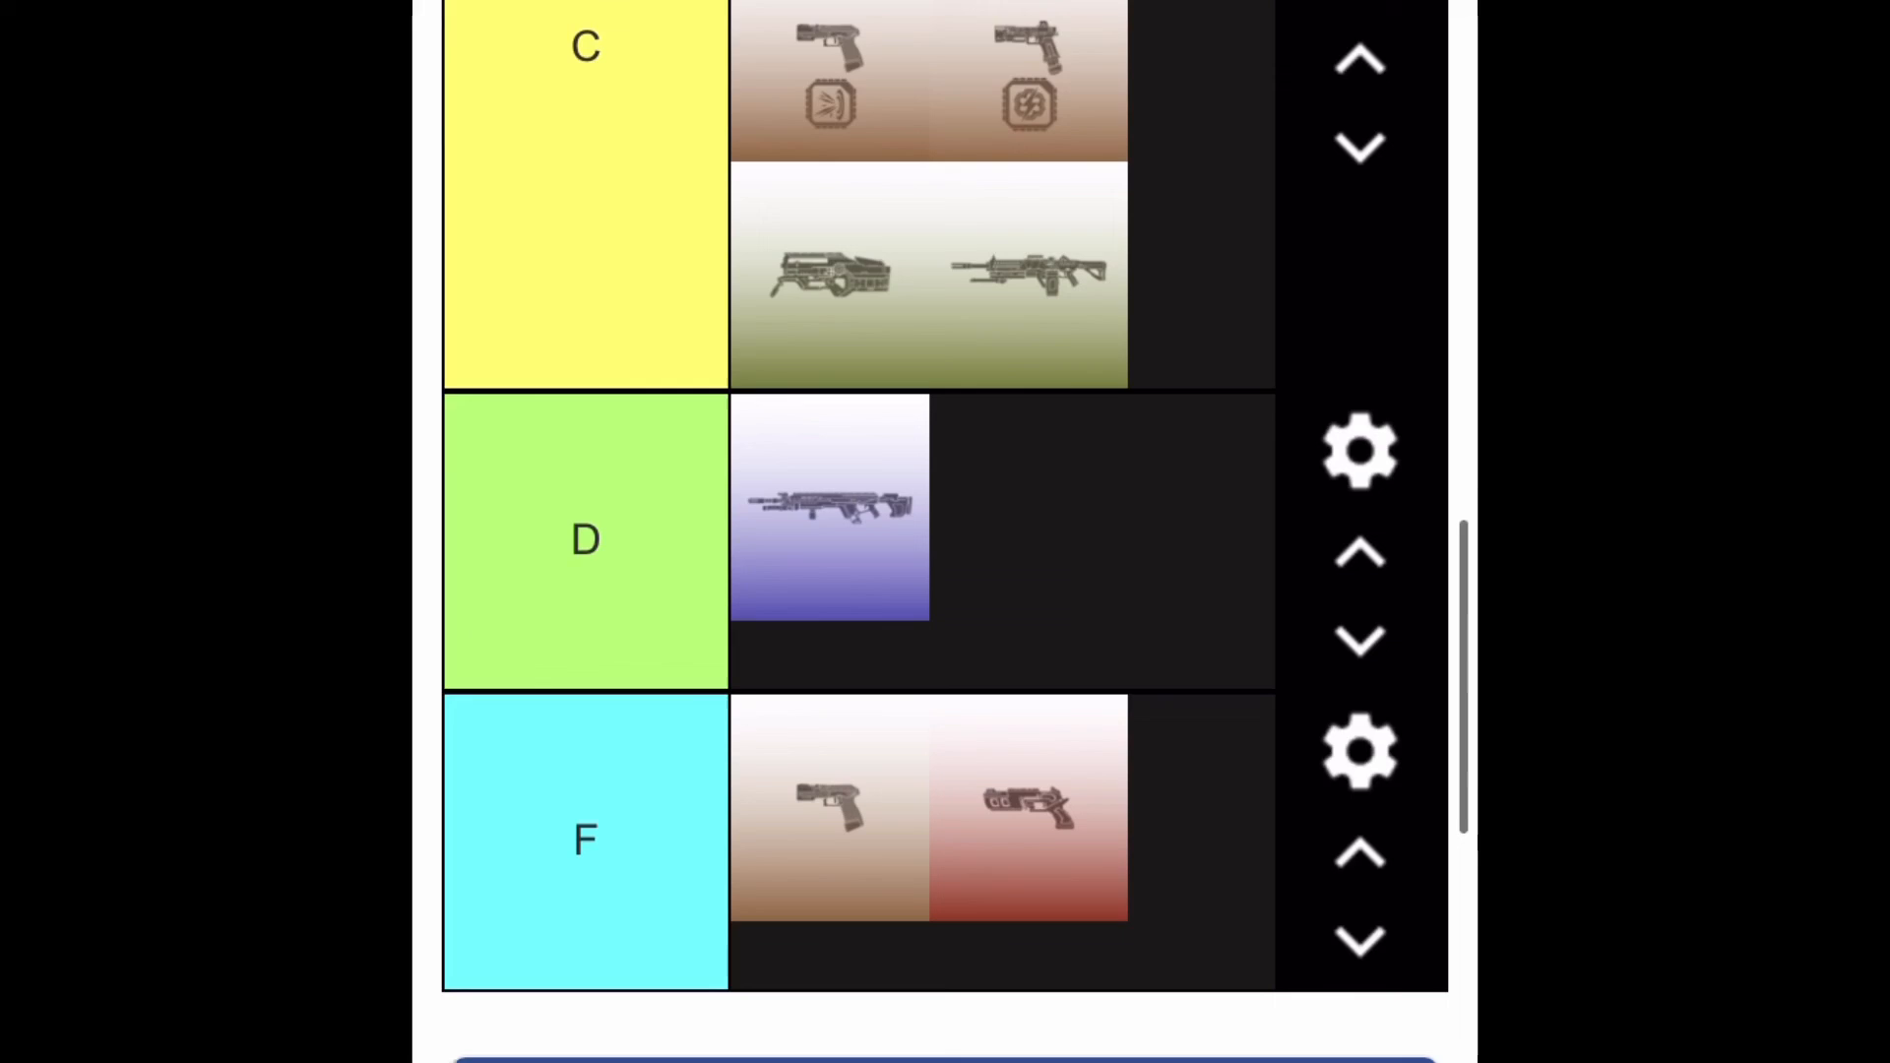
scroll(down, 3)
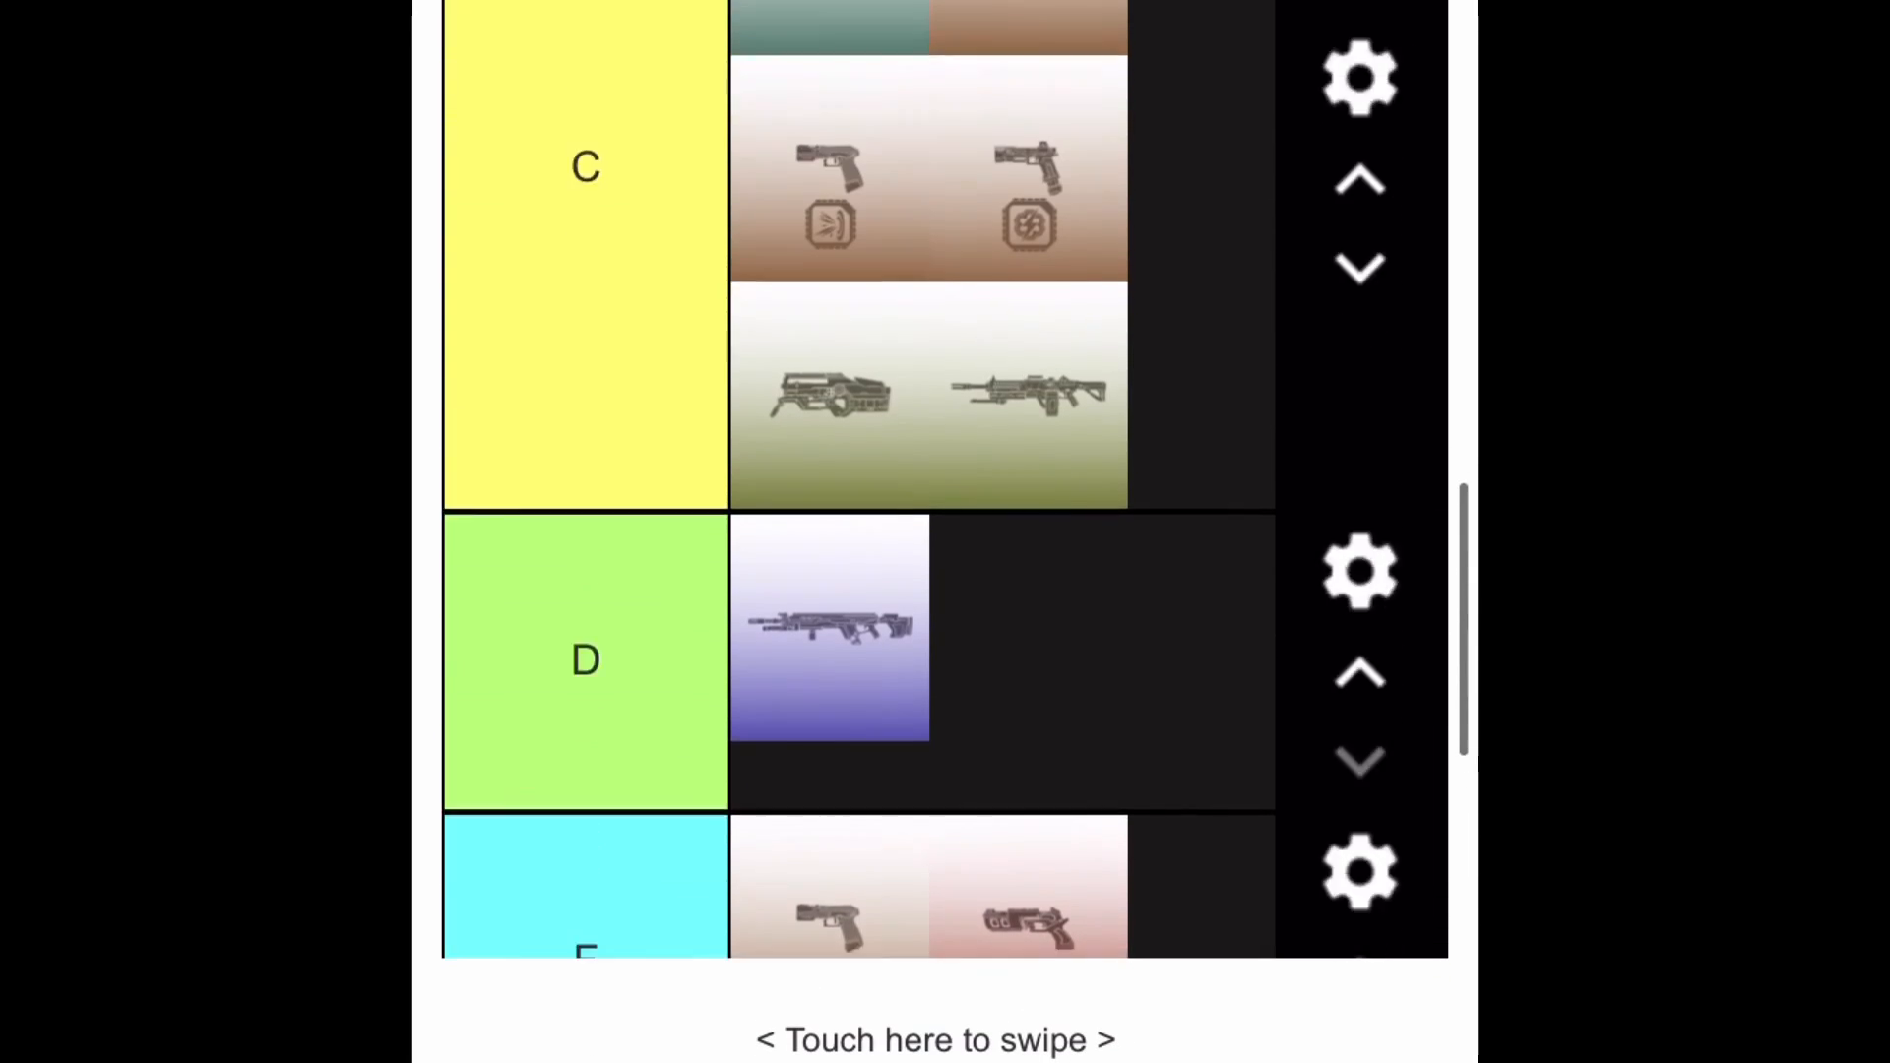
scroll(up, 3)
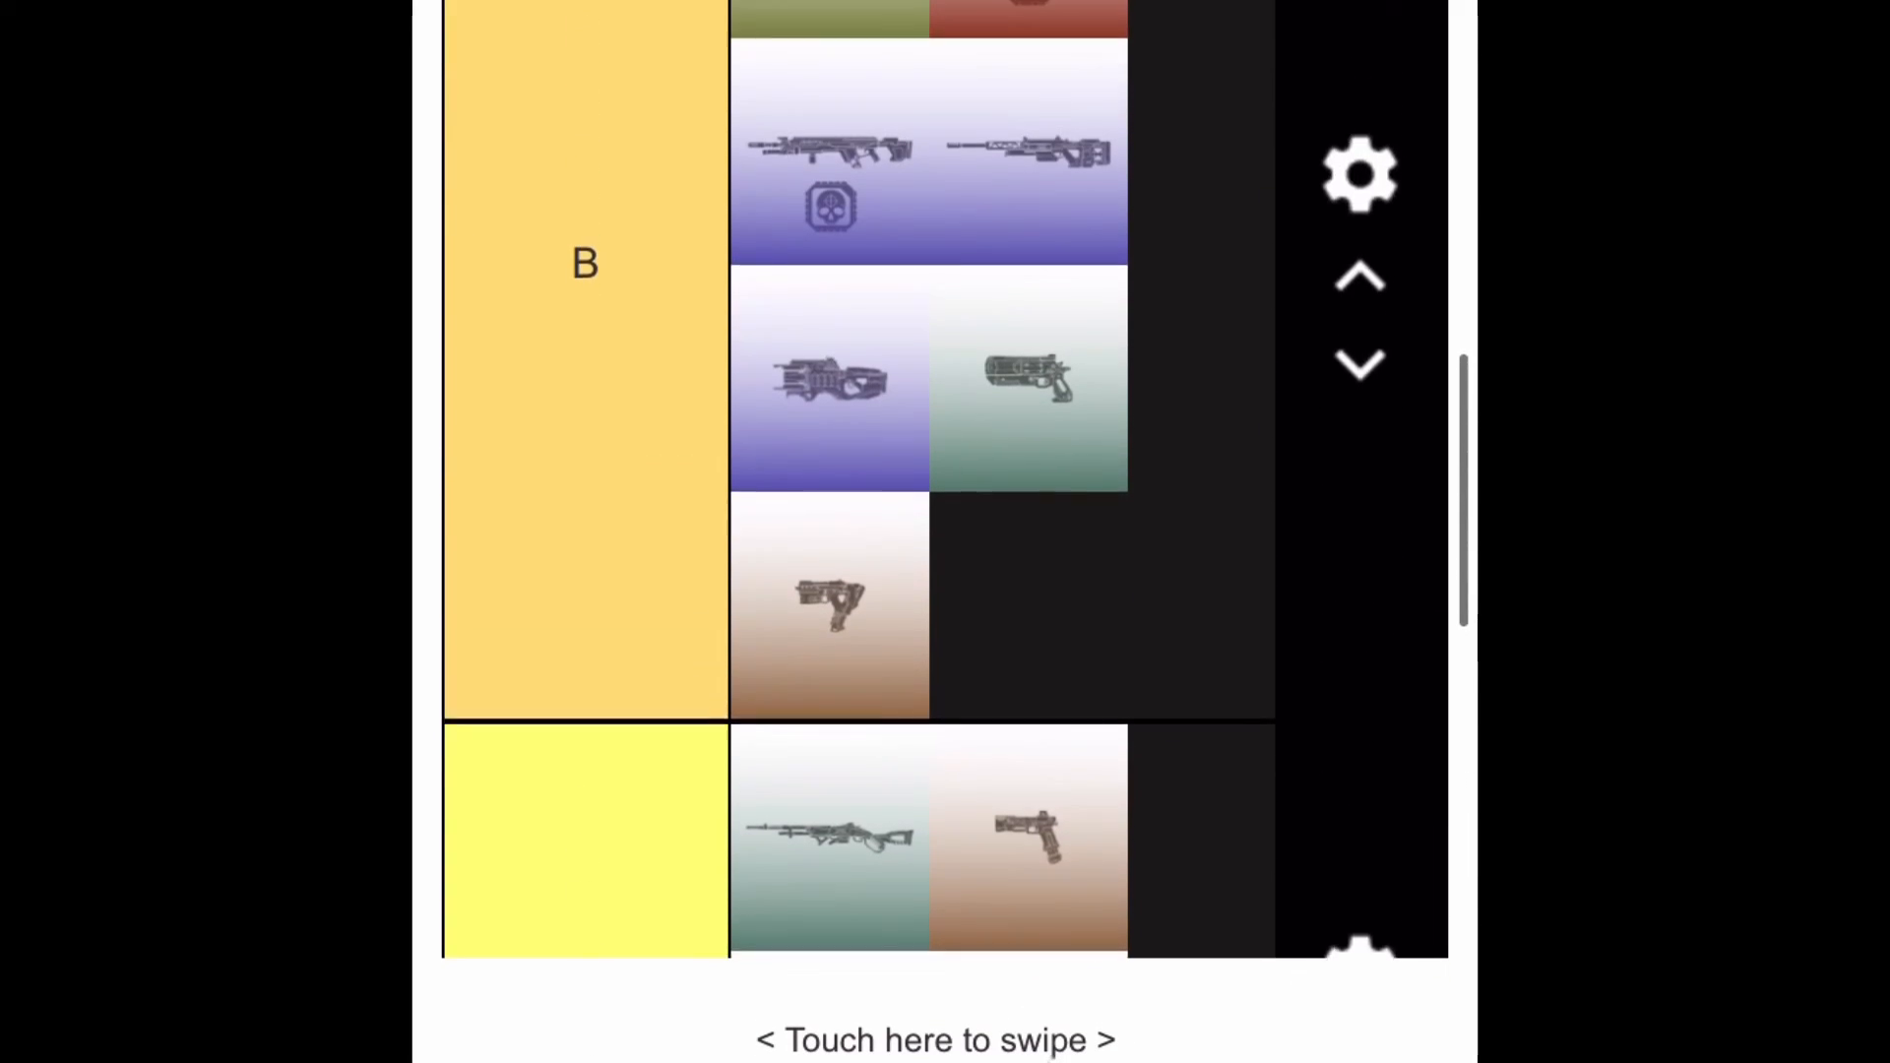
scroll(up, 3)
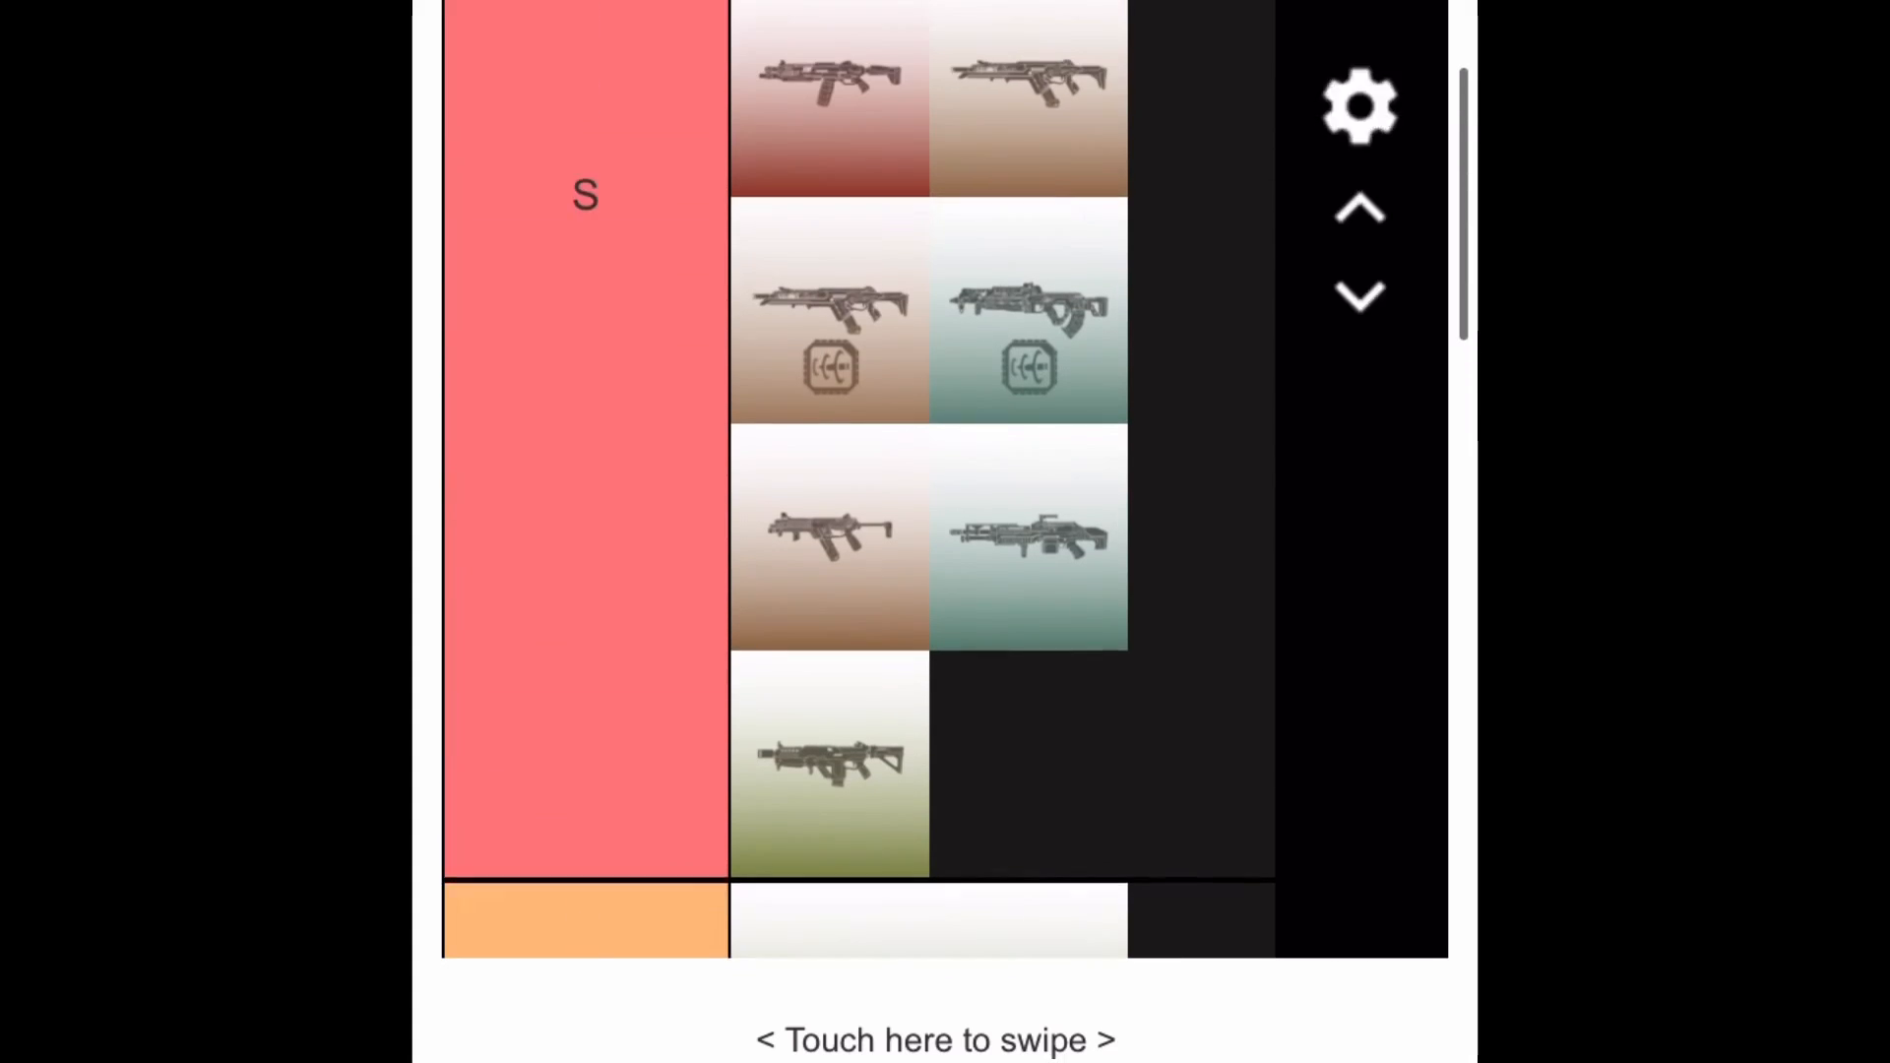